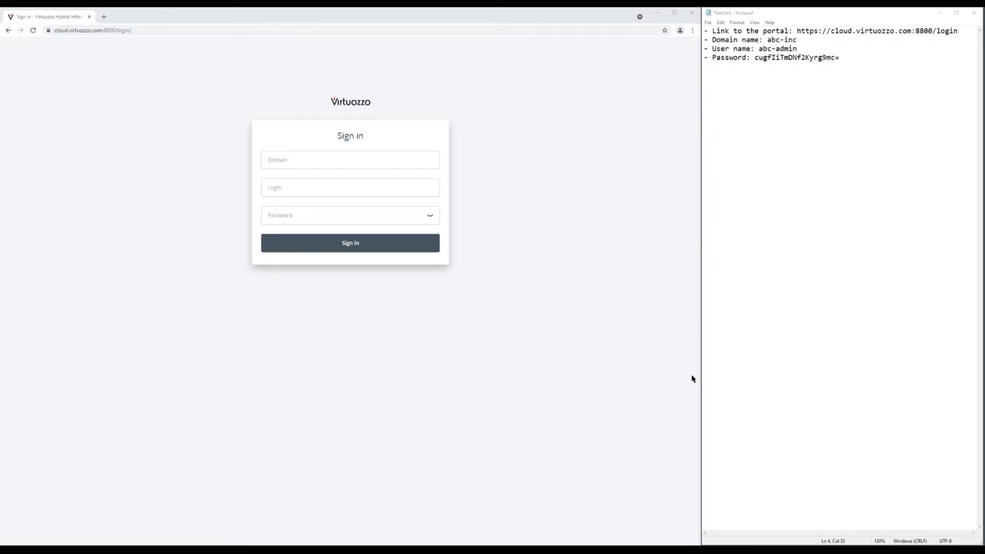
mouse_move(791, 34)
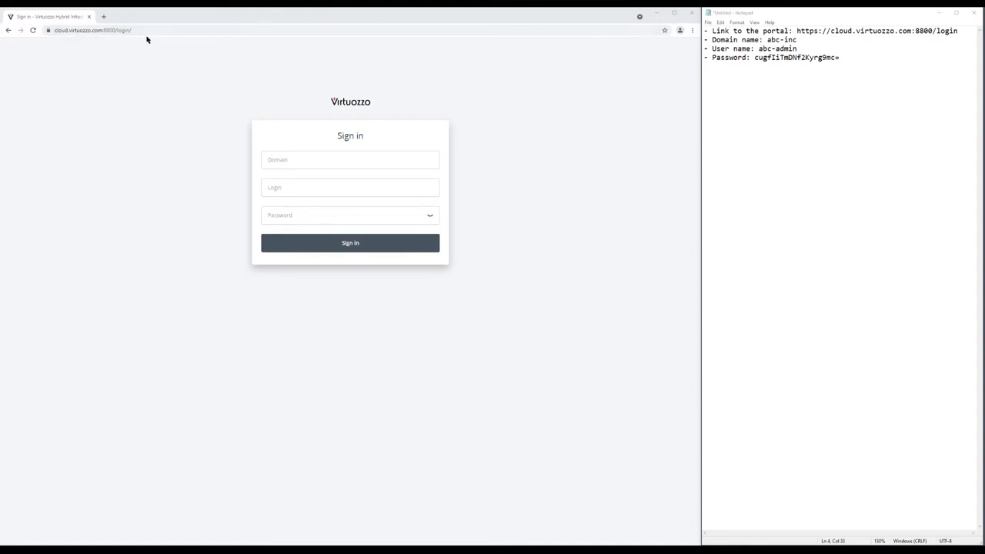
Sign in to domain abc-inc as abc-admin with the password from Notepad
click(800, 40)
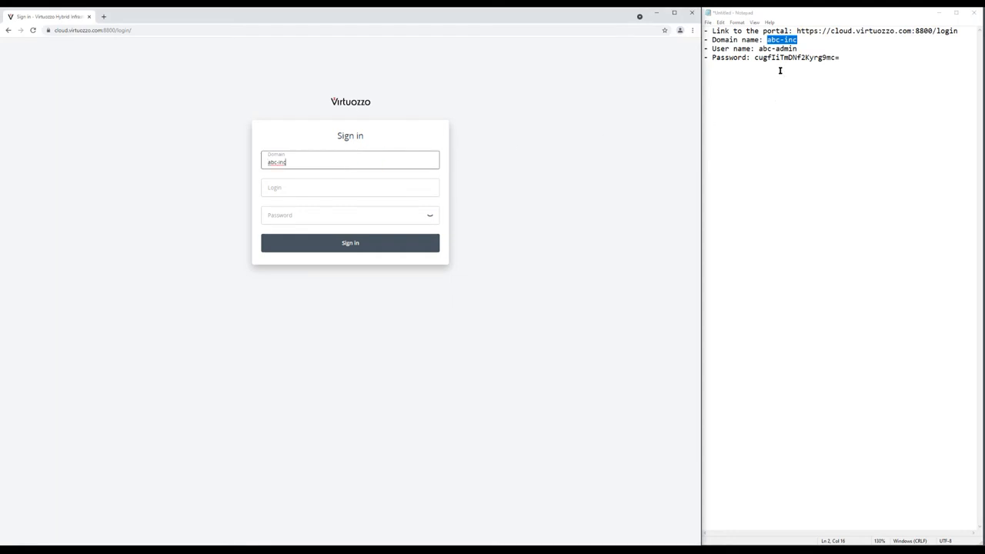
click(351, 188)
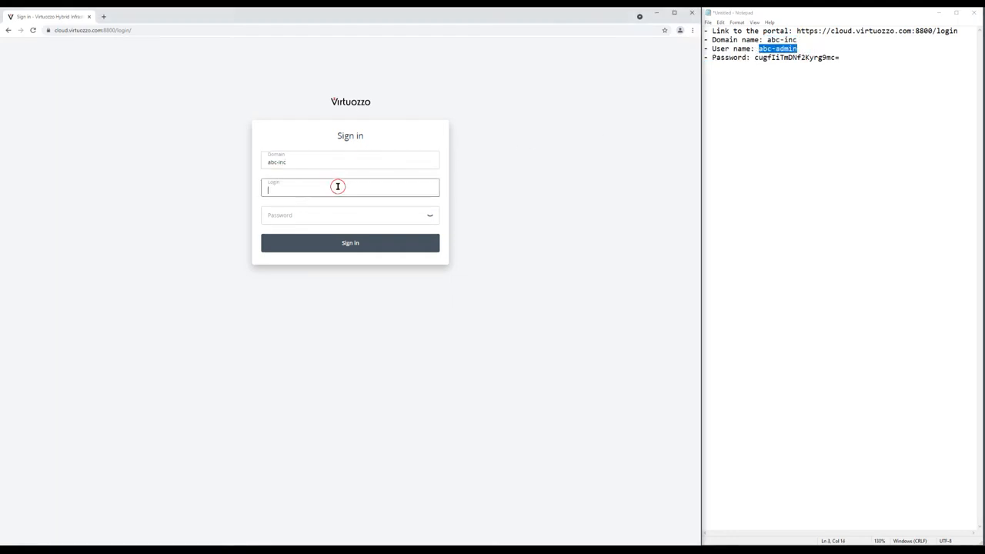
text(abc-admin)
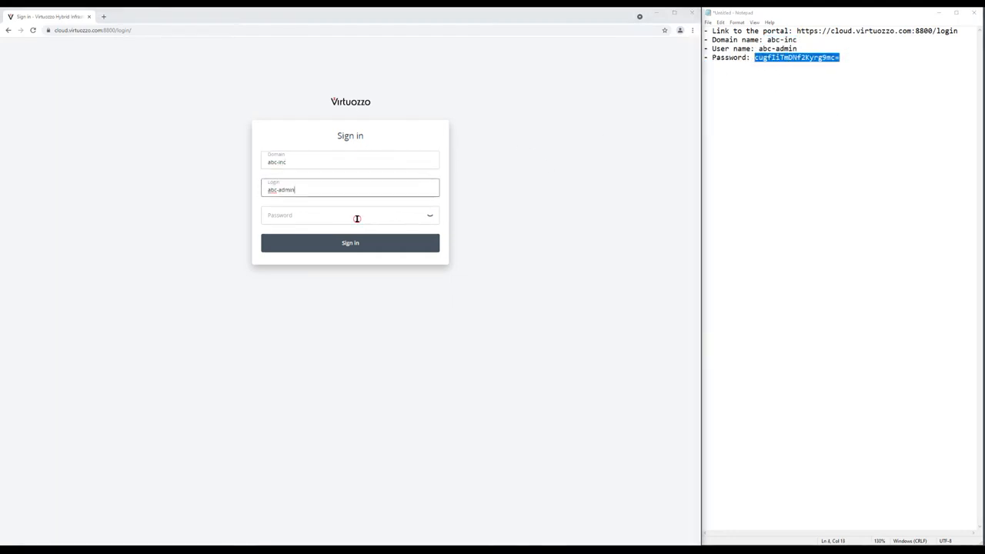
click(351, 243)
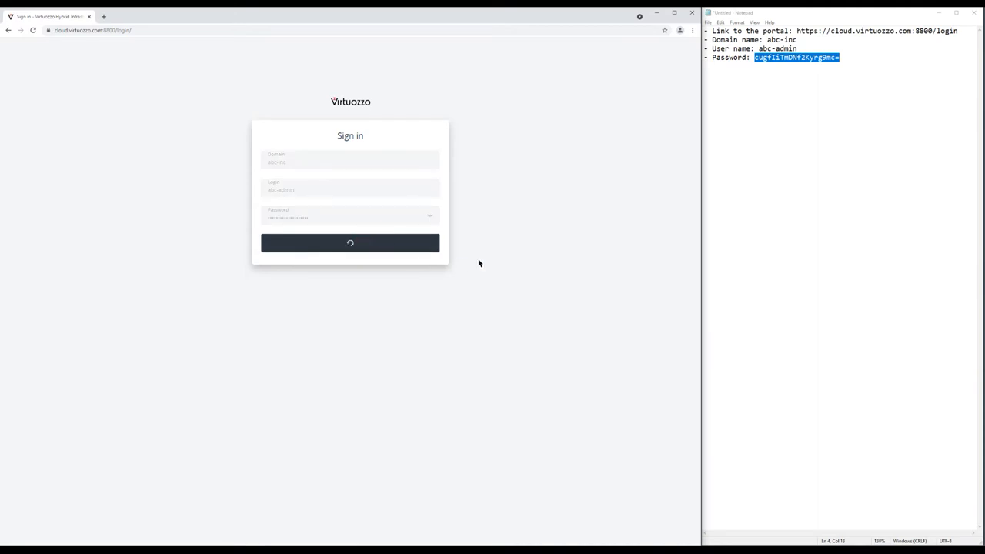
click(351, 243)
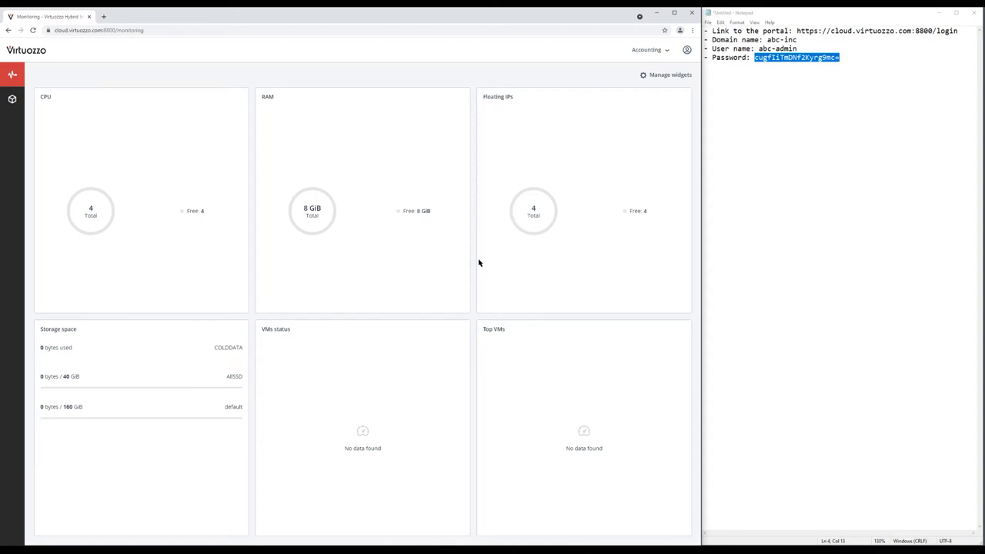
mouse_move(674, 12)
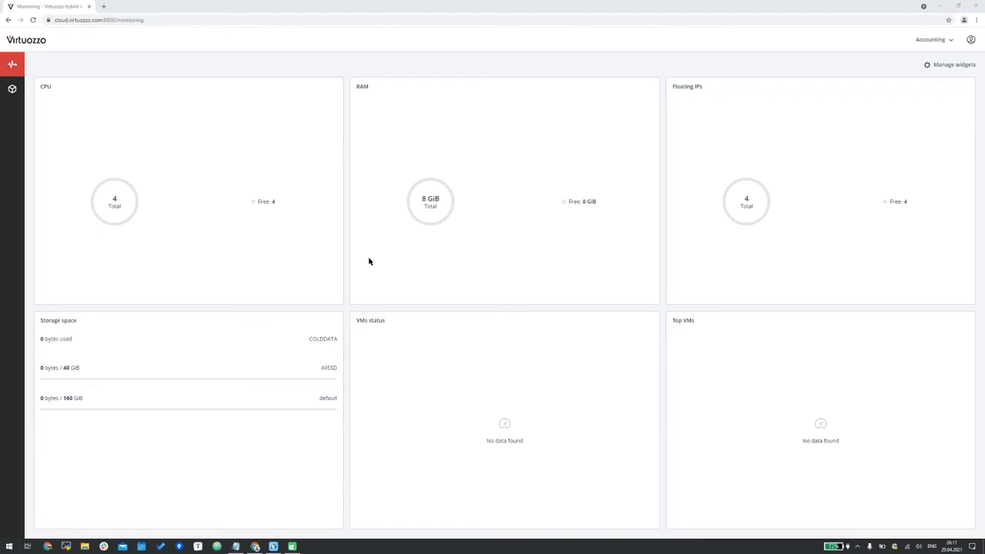
mouse_move(83, 191)
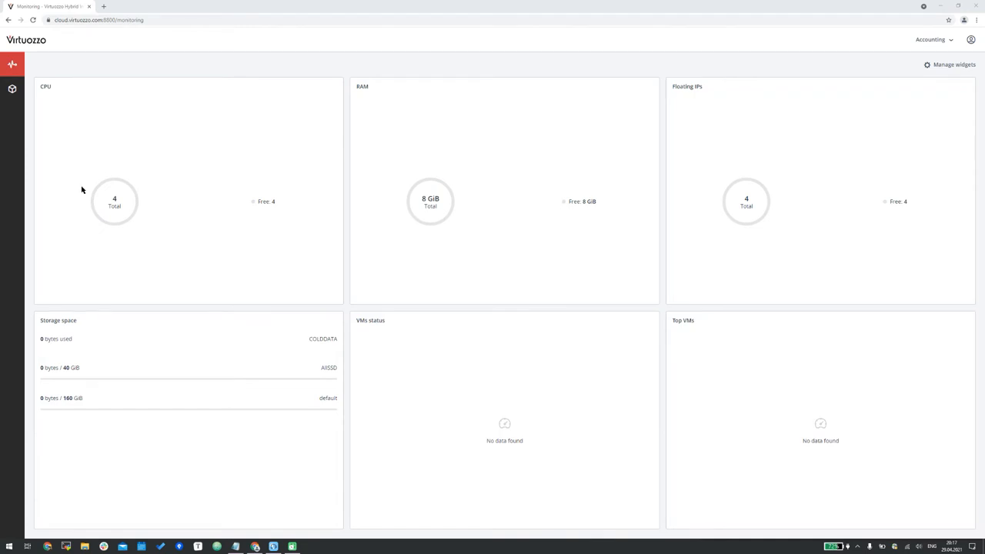
mouse_move(13, 87)
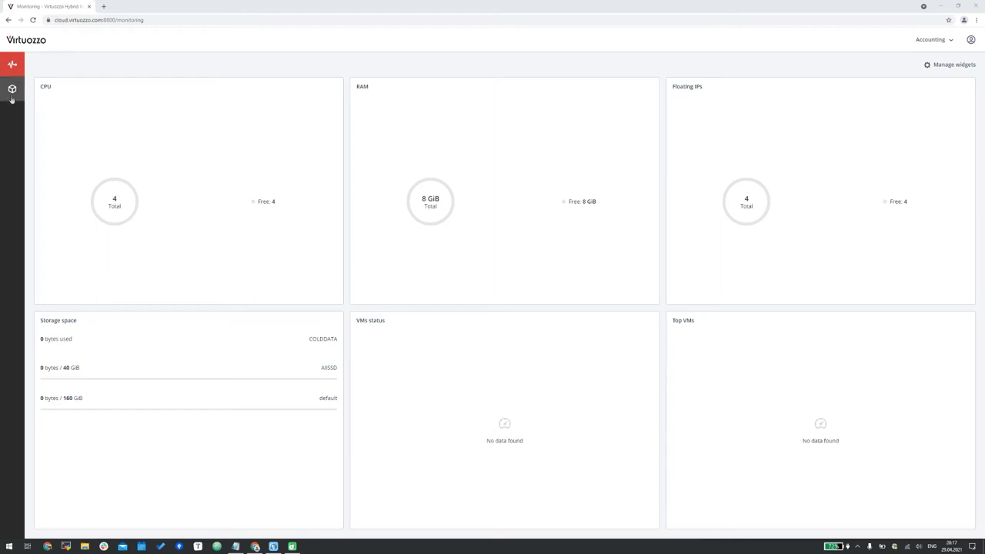
mouse_move(12, 65)
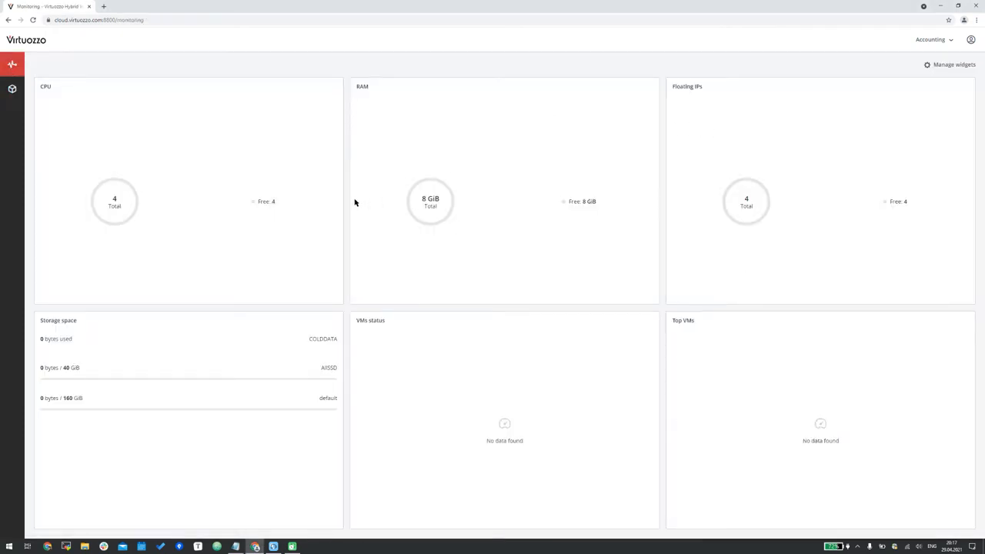
mouse_move(351, 199)
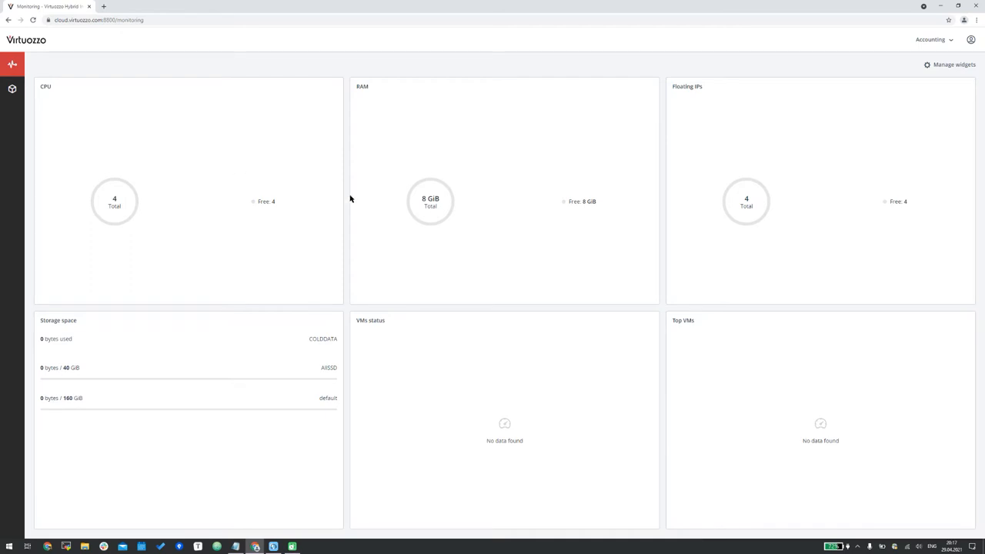
mouse_move(917, 51)
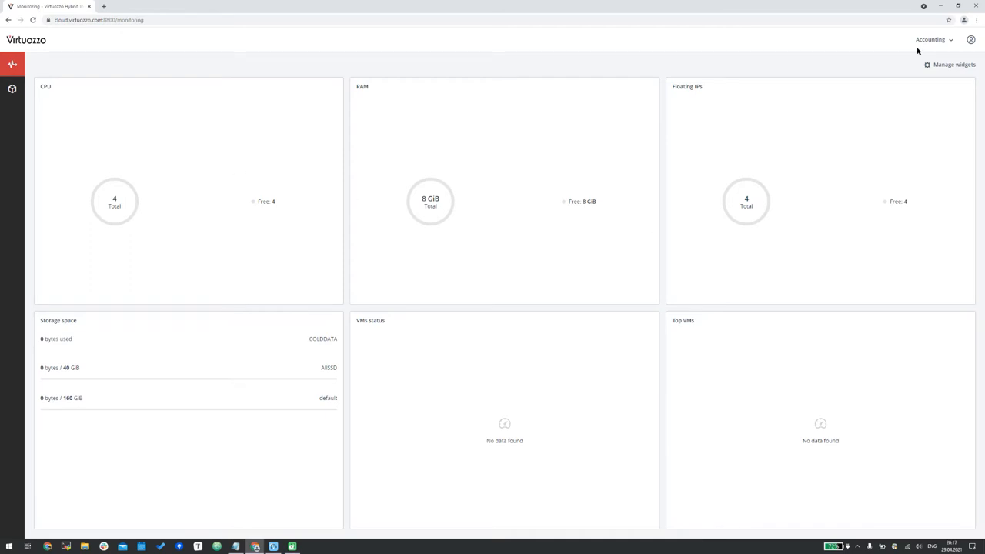
Show the project switcher listing abc-inc, Accounting, R&D and Testing
click(933, 40)
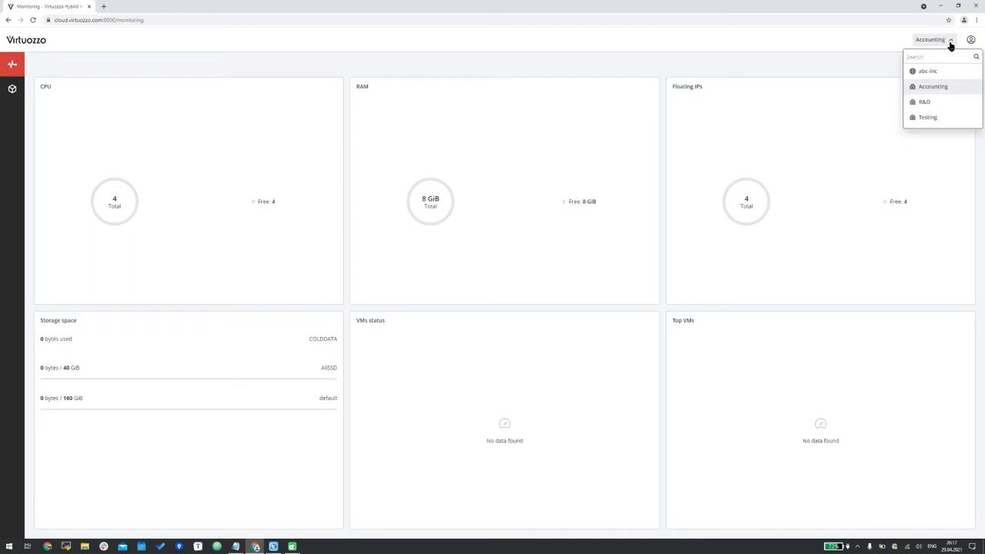
mouse_move(939, 73)
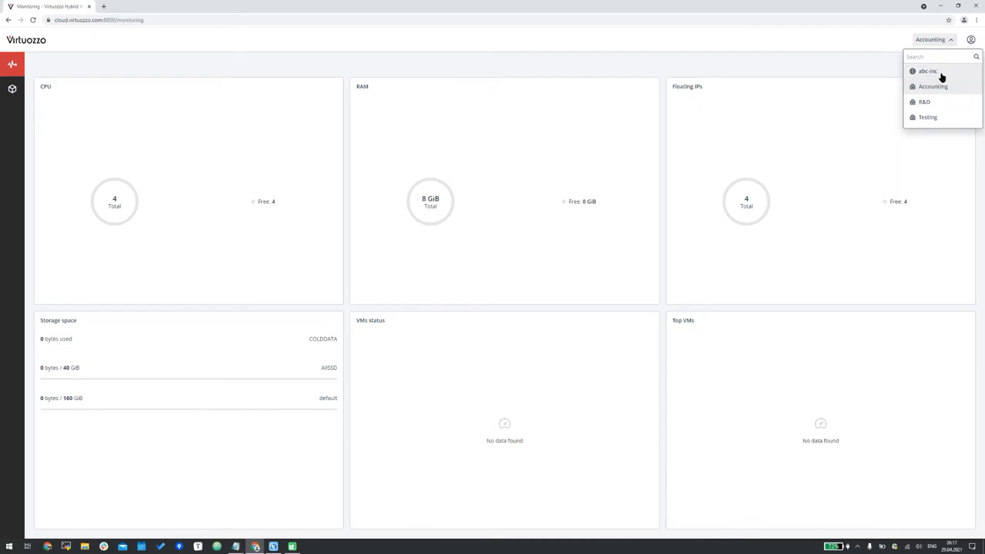
mouse_move(951, 67)
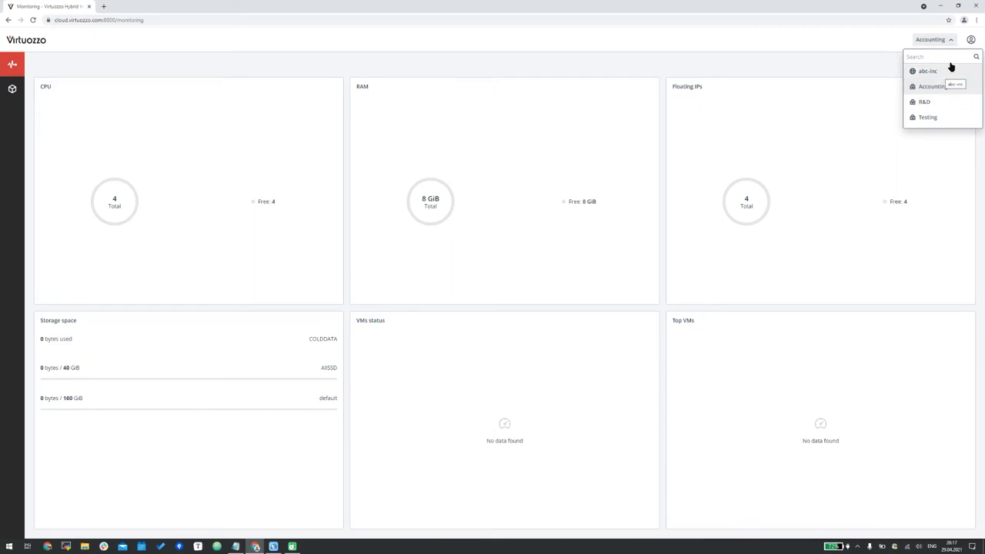
click(971, 40)
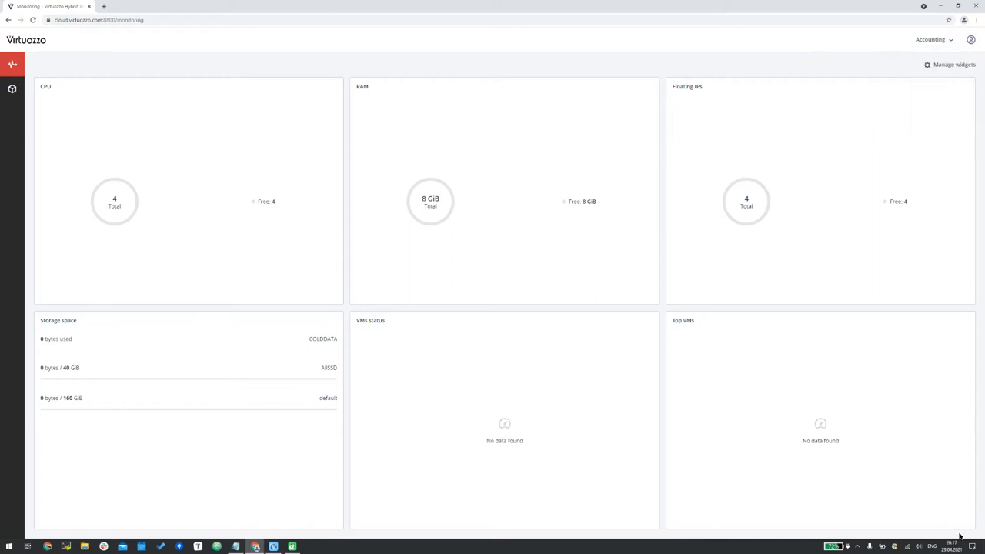
mouse_move(782, 330)
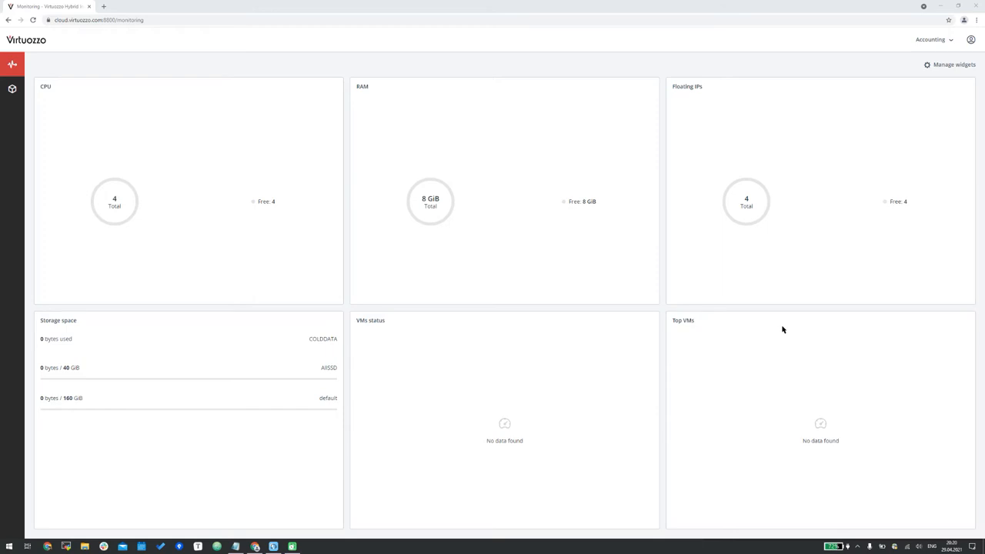
mouse_move(788, 323)
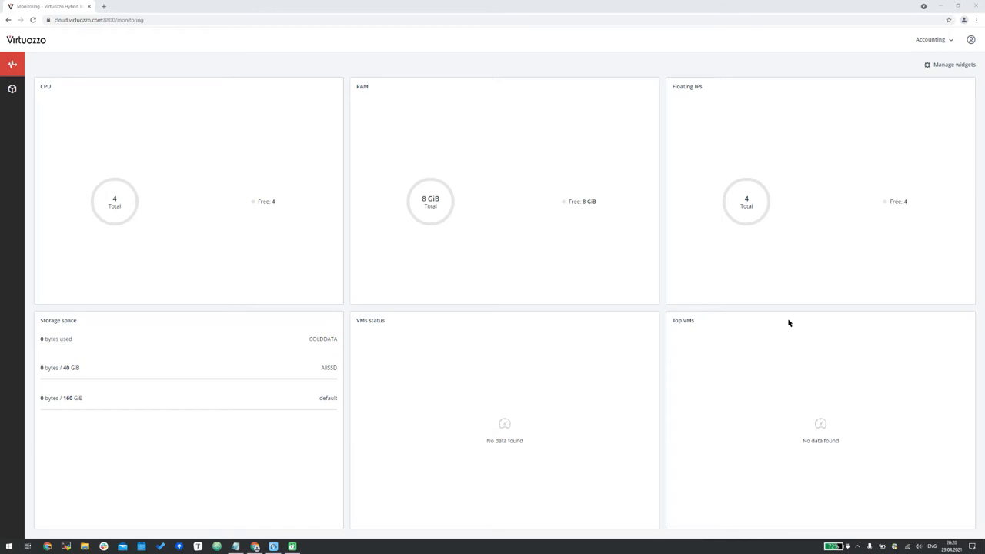
mouse_move(906, 48)
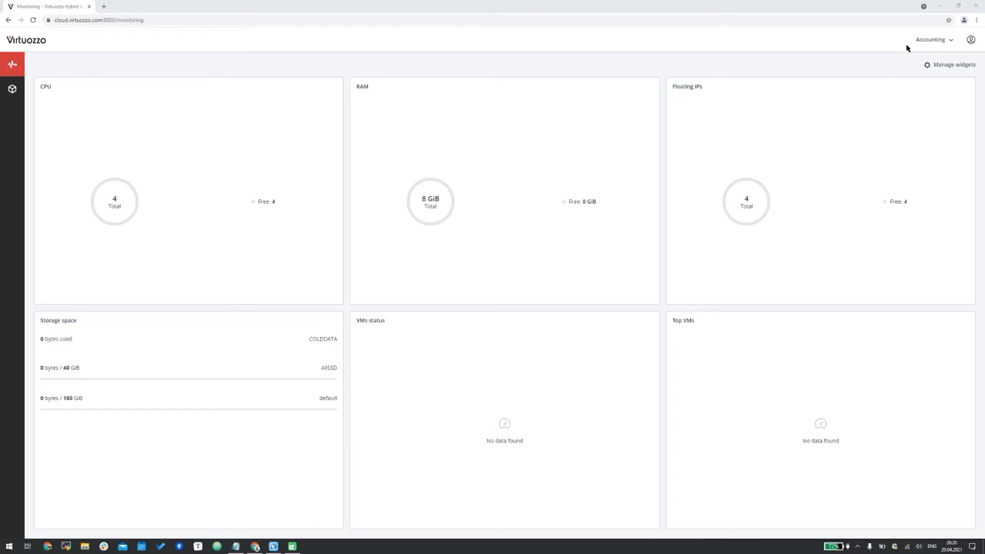
click(931, 40)
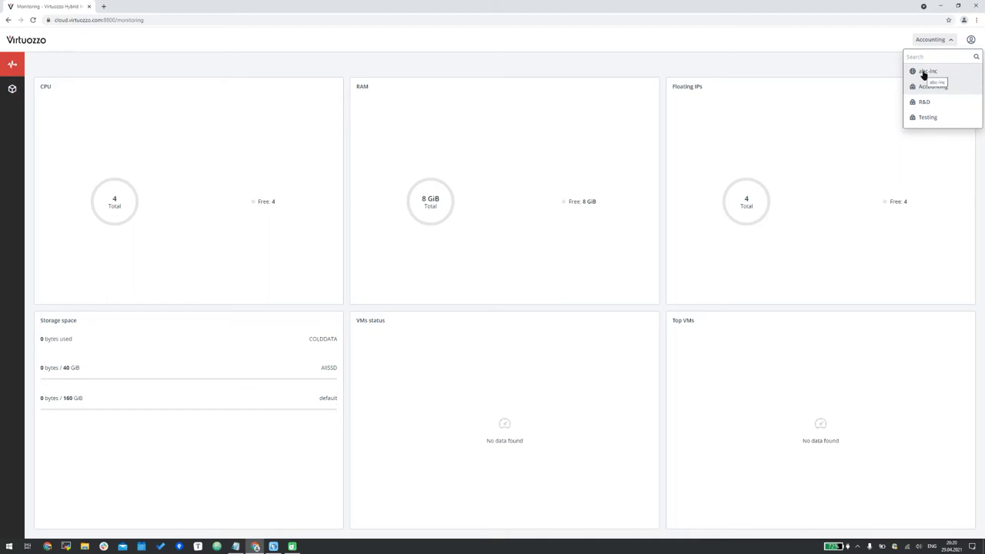
Select the abc-inc domain and view the abc-admin account details from All users
click(927, 71)
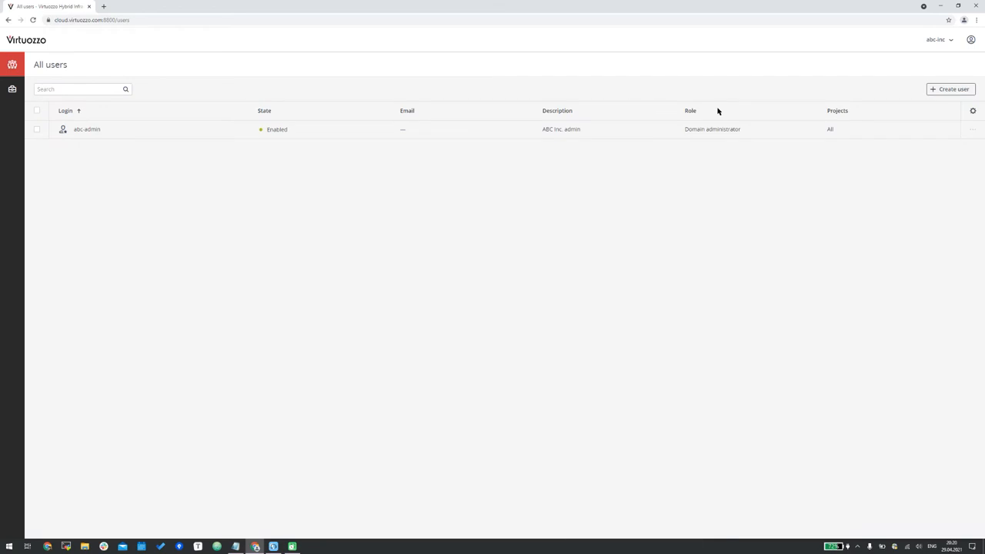
mouse_move(668, 95)
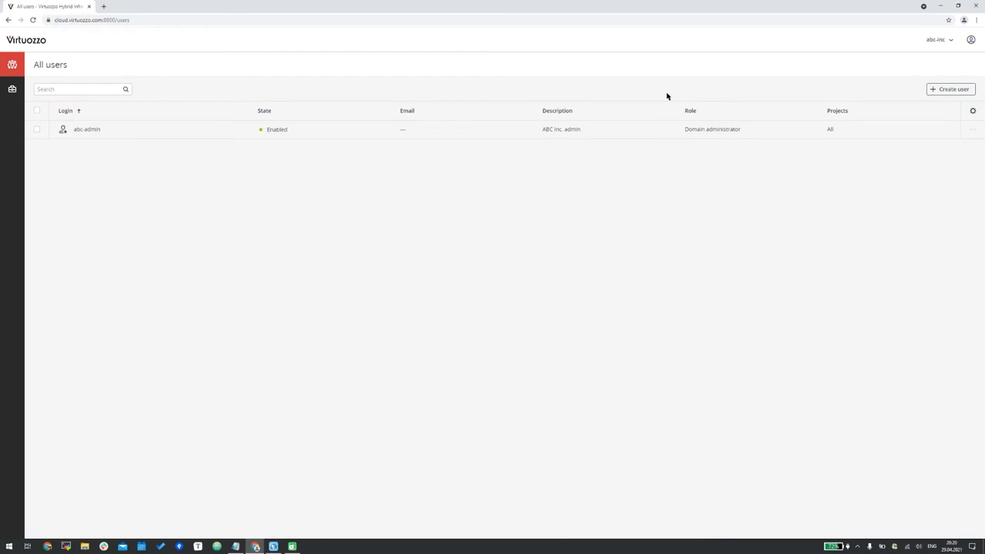
mouse_move(84, 171)
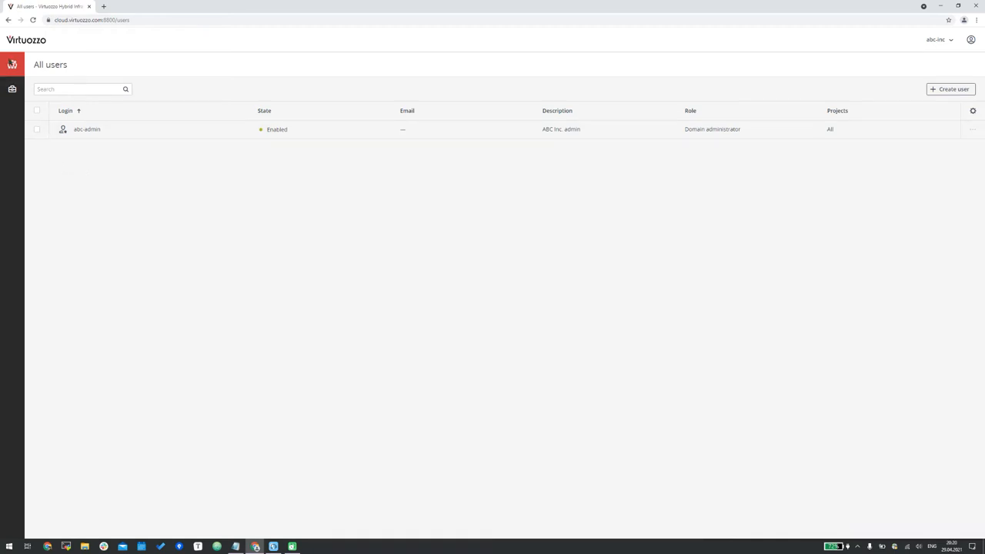
mouse_move(13, 89)
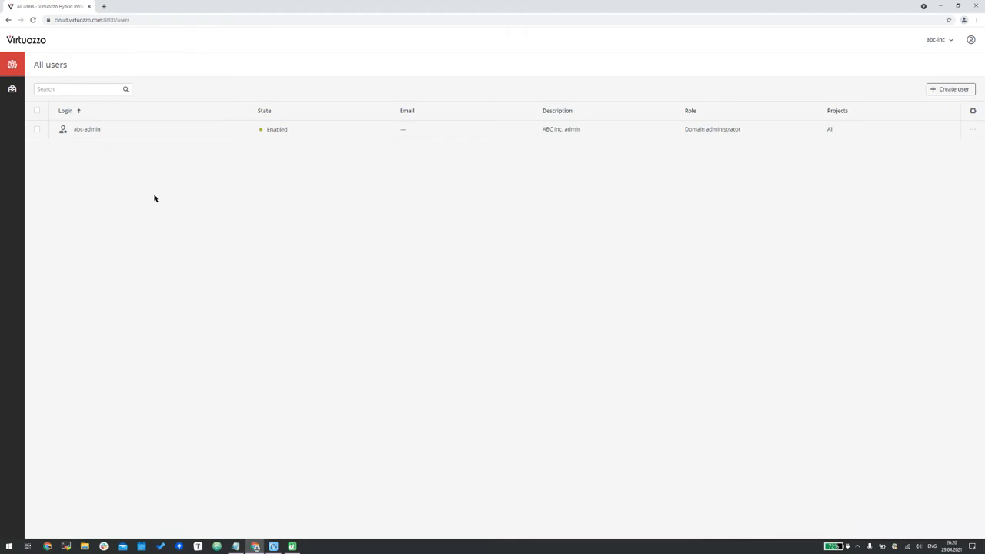
click(86, 129)
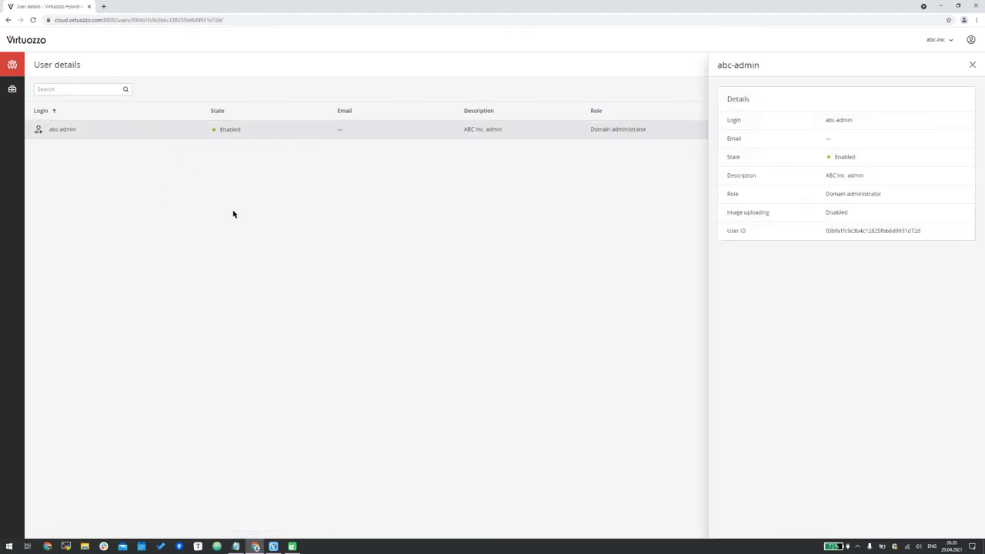
mouse_move(237, 219)
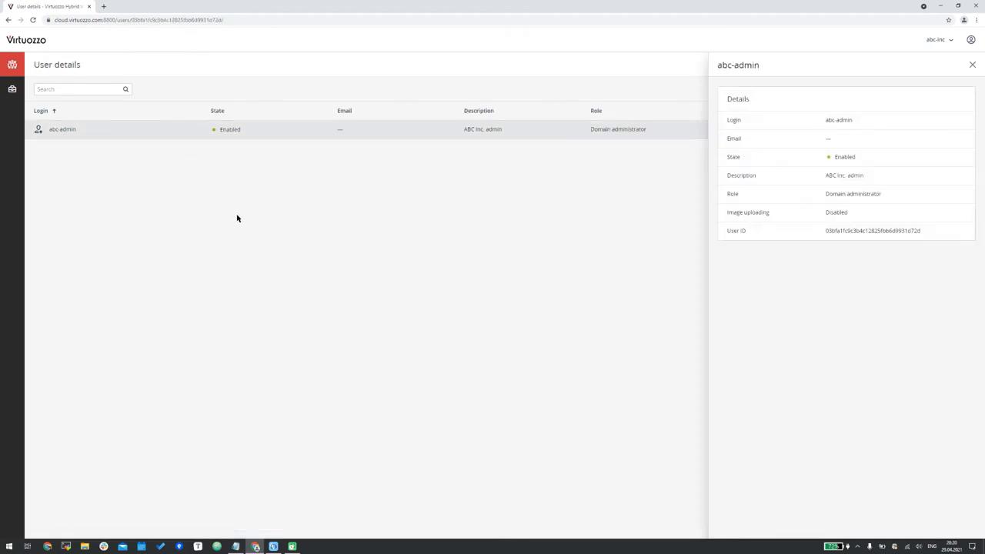
mouse_move(65, 138)
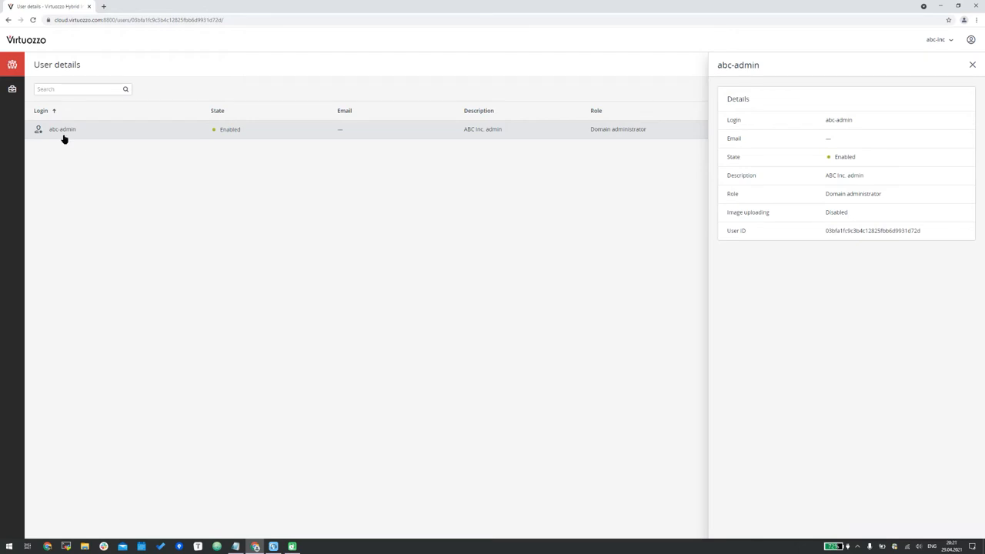
click(12, 89)
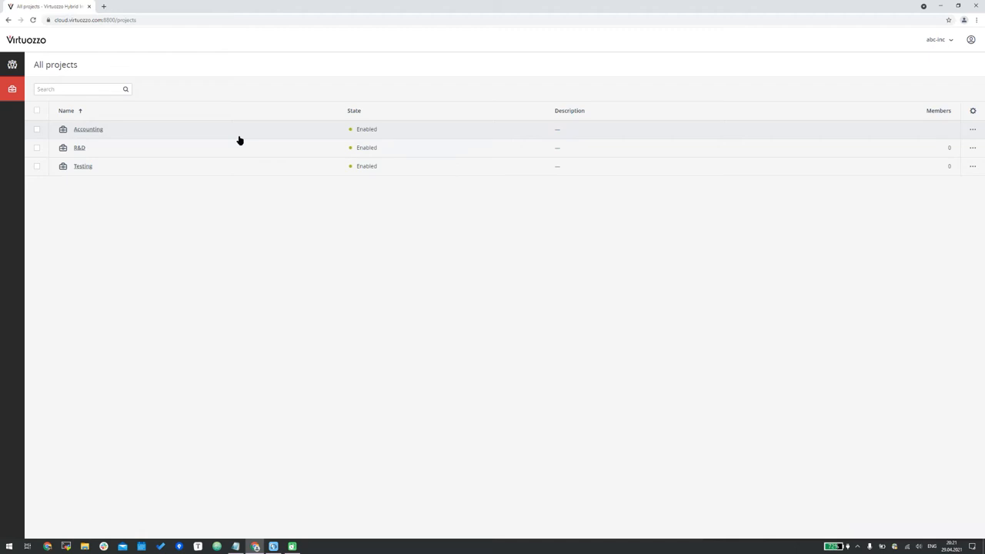
mouse_move(108, 137)
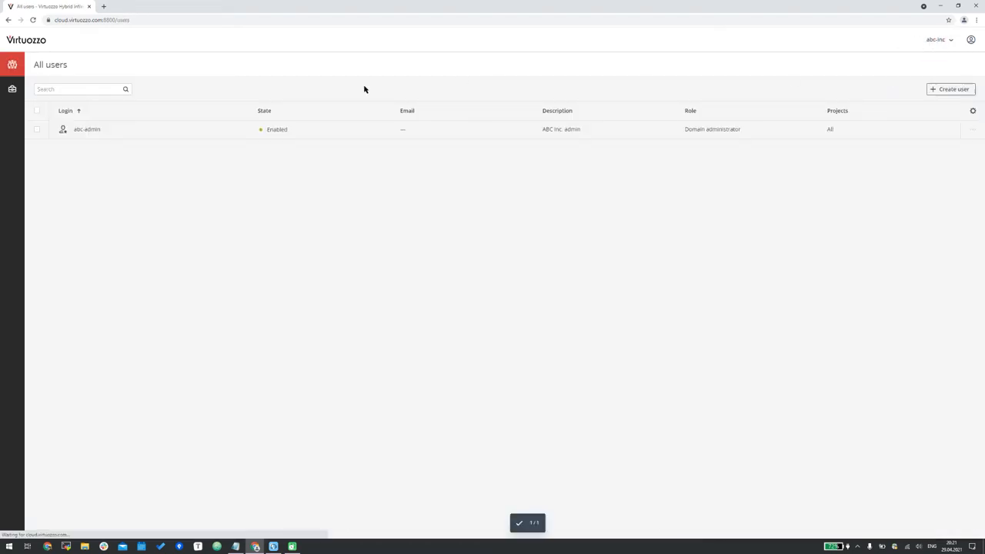
From All projects, show the Accounting project's details panel
click(12, 88)
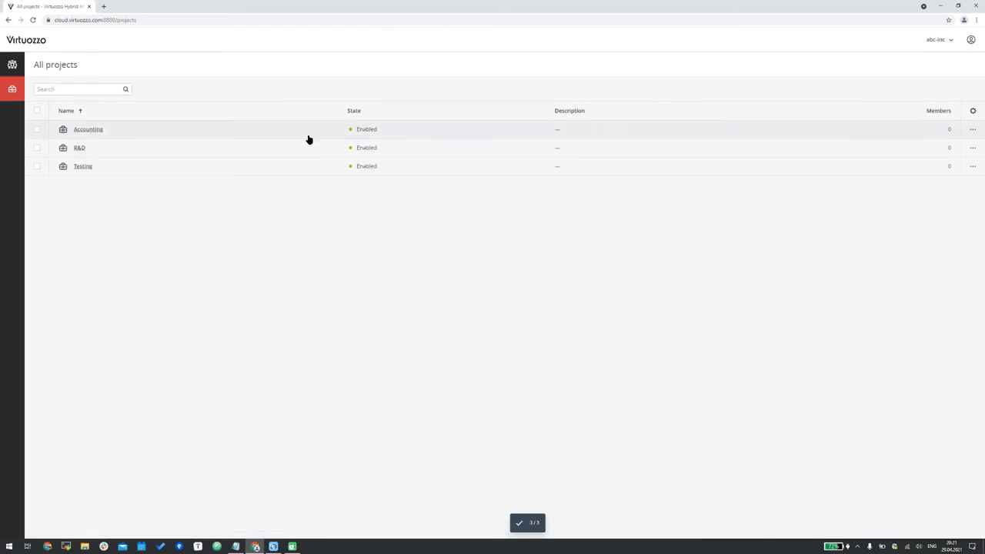
click(88, 130)
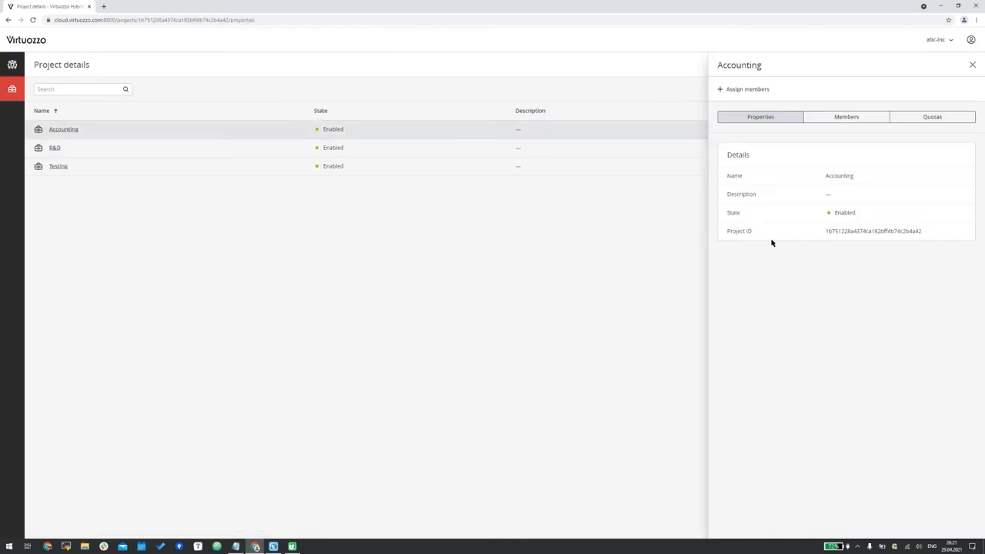
Review Accounting's Members, Properties and Quotas, ending on the compute quota limits
click(846, 117)
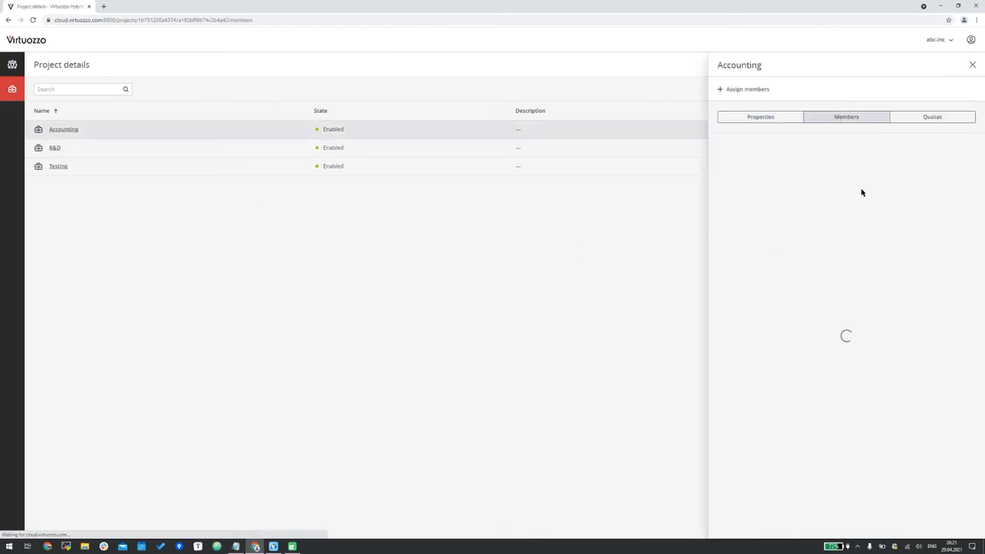
click(933, 117)
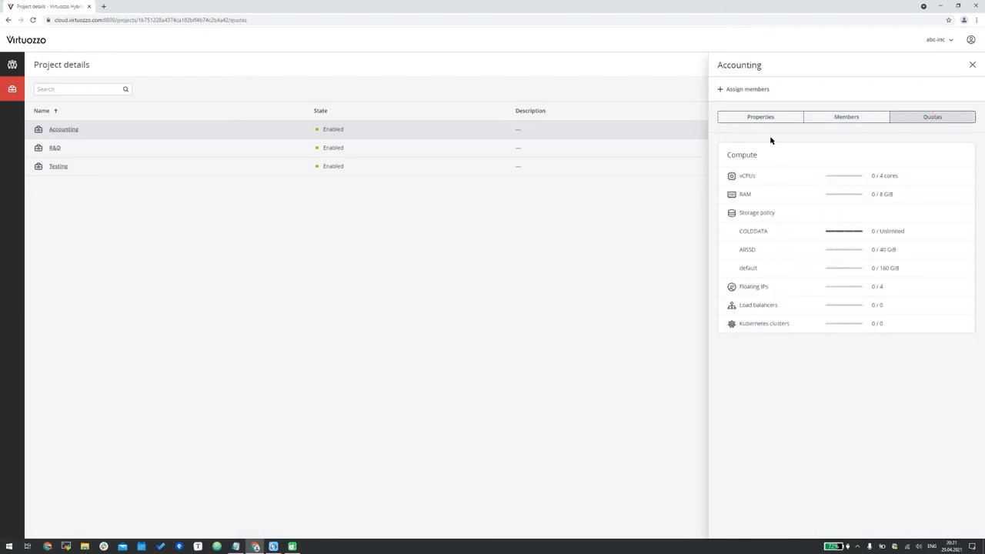
click(760, 117)
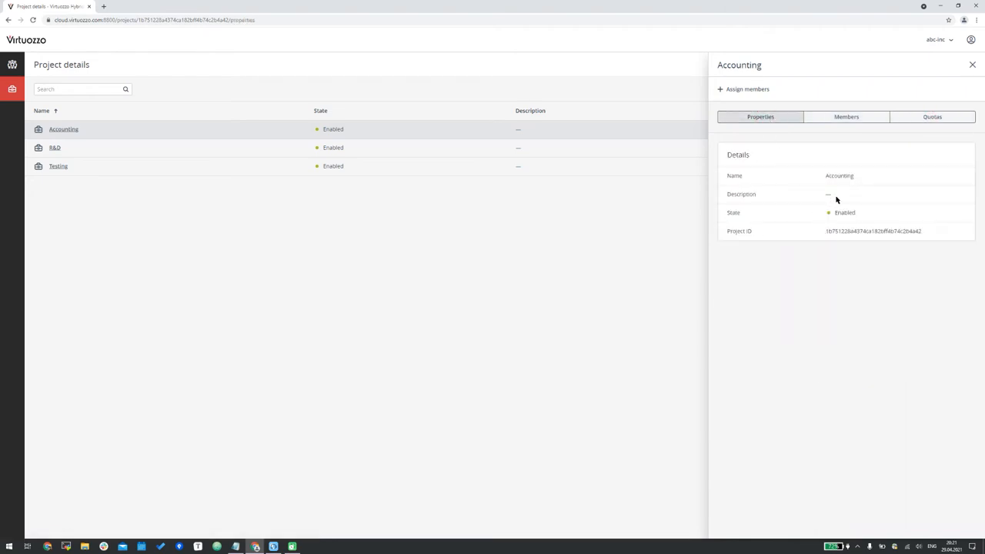
mouse_move(847, 212)
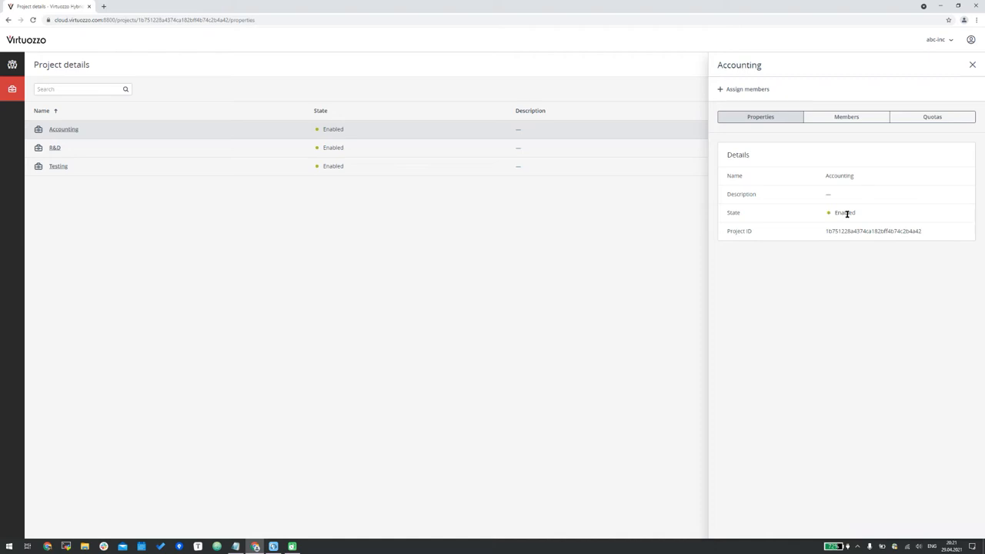
click(933, 117)
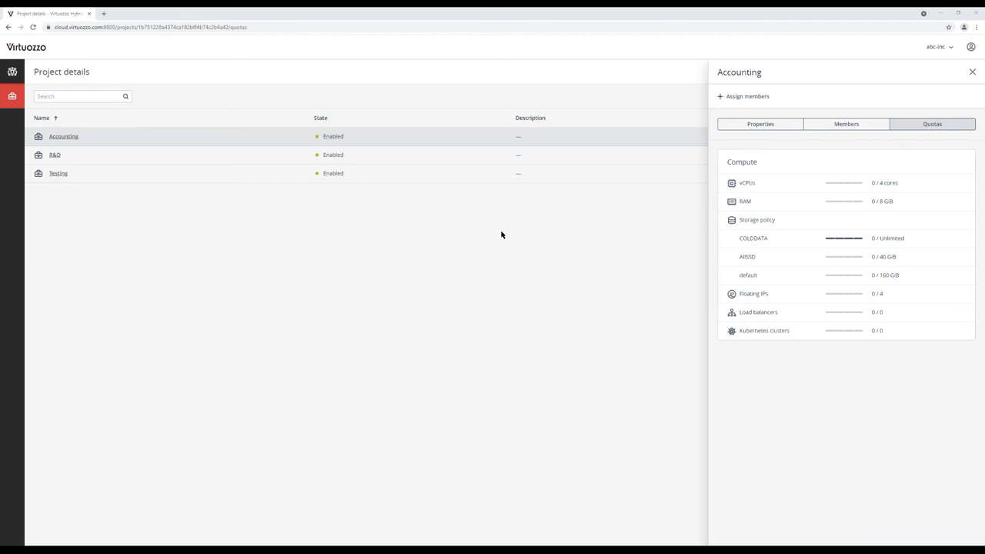
mouse_move(488, 223)
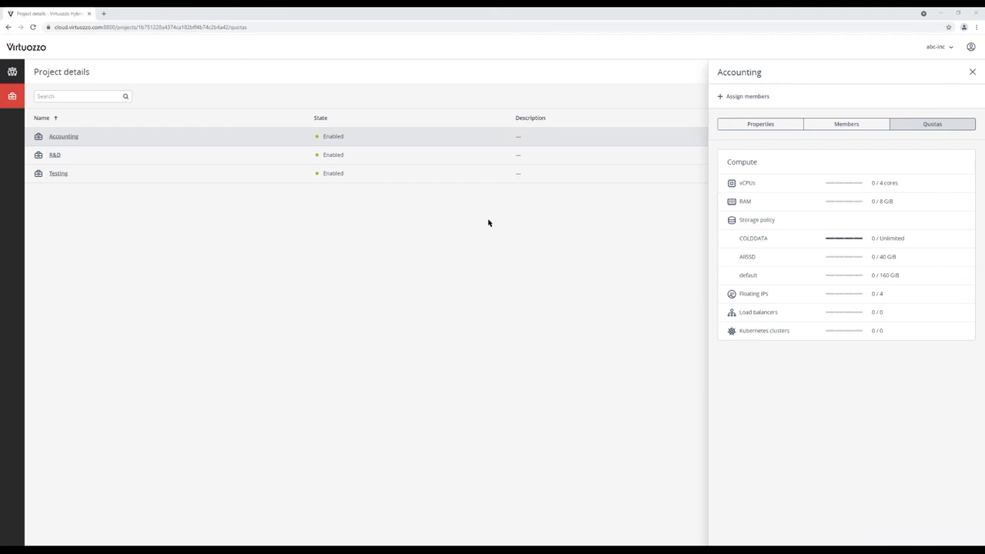
Show the All users list with the abc-admin account
click(12, 72)
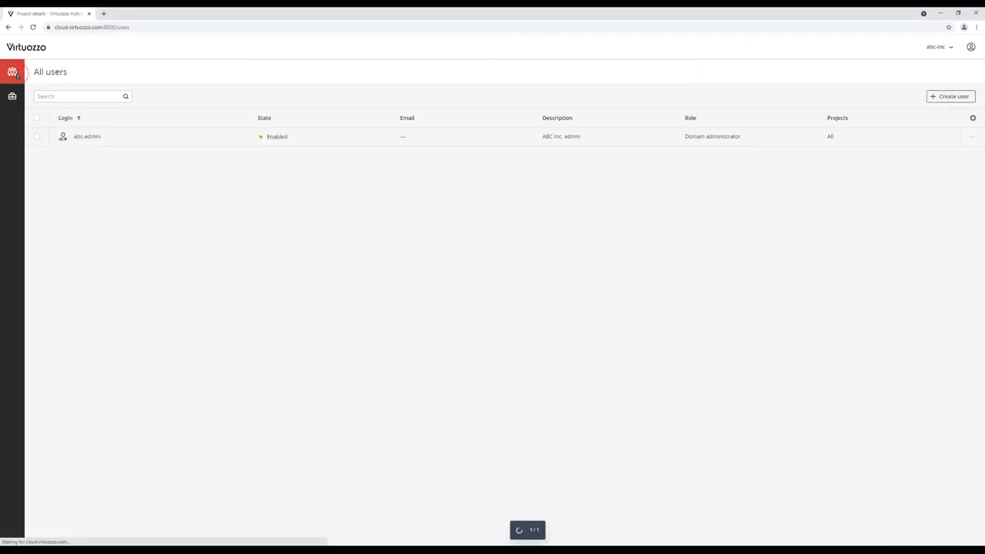
click(951, 96)
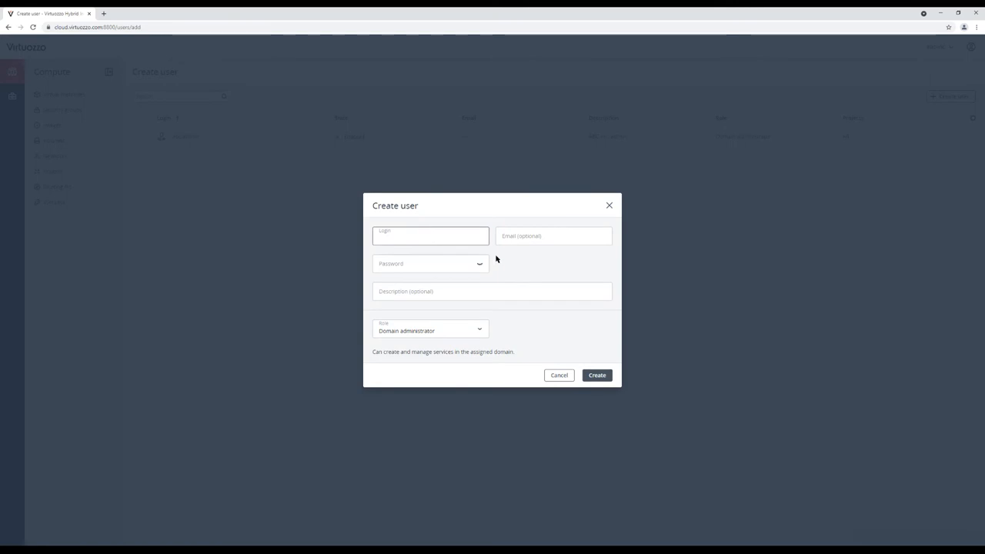
text(jane.doe)
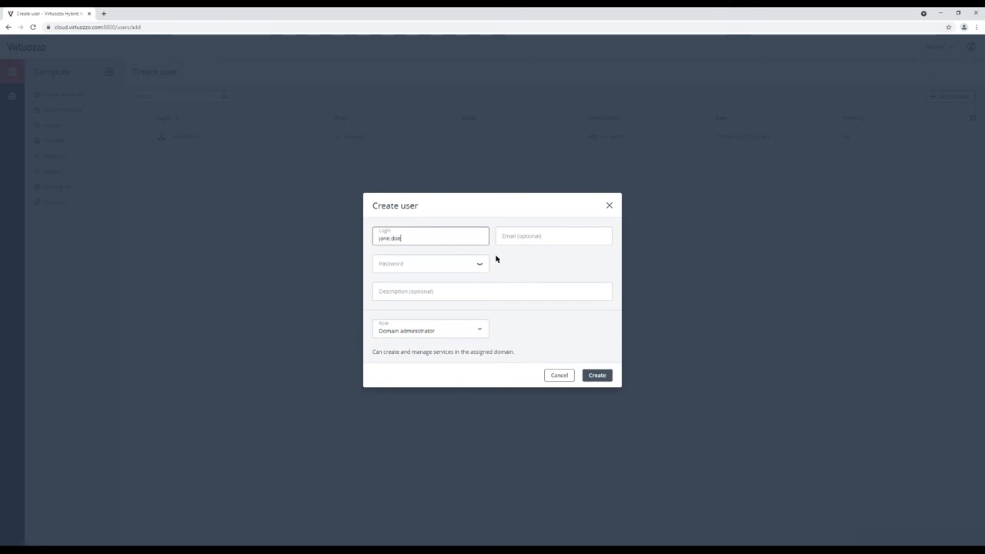
text(jane.doe@)
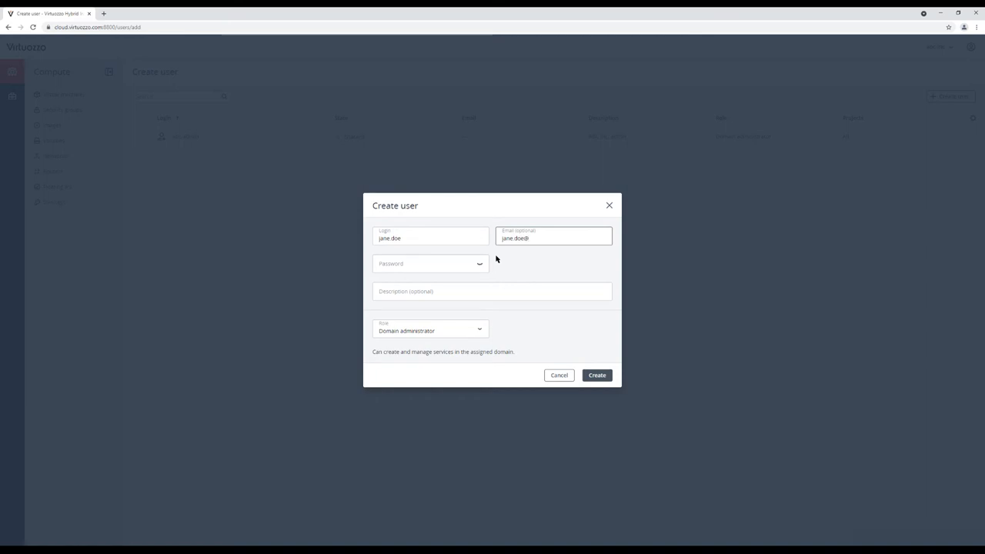
text(abc.c)
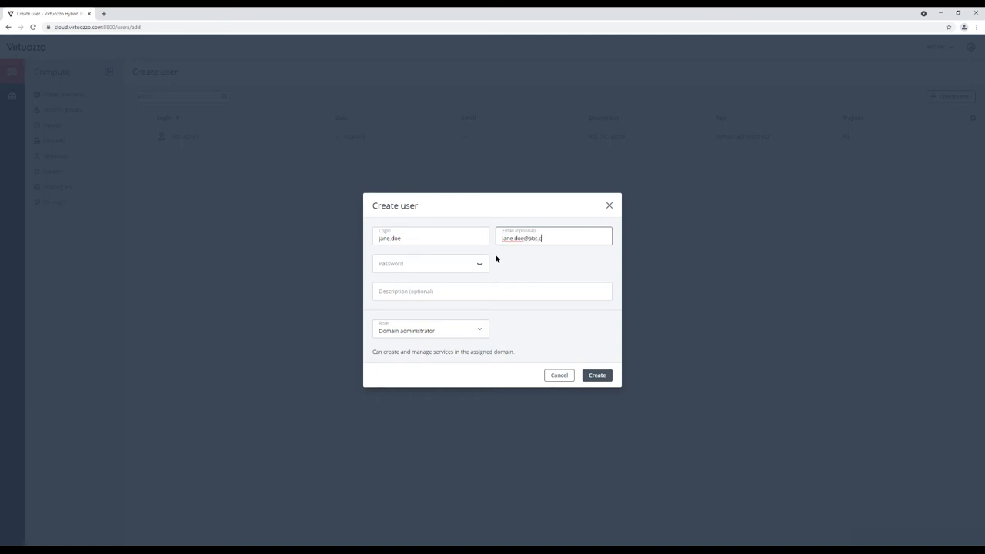
click(429, 263)
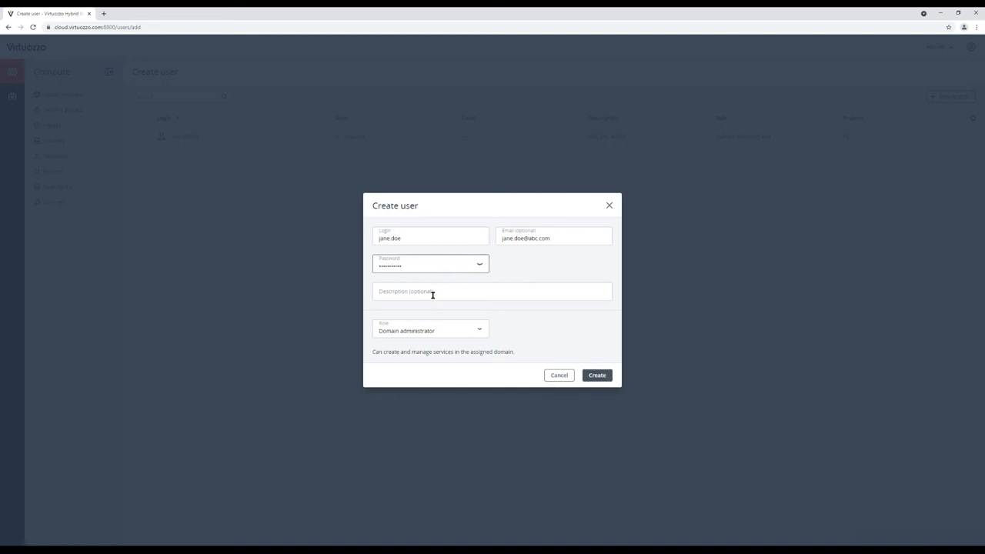
Make jane.doe a Project member assigned to R&D and Testing and create the account
click(431, 330)
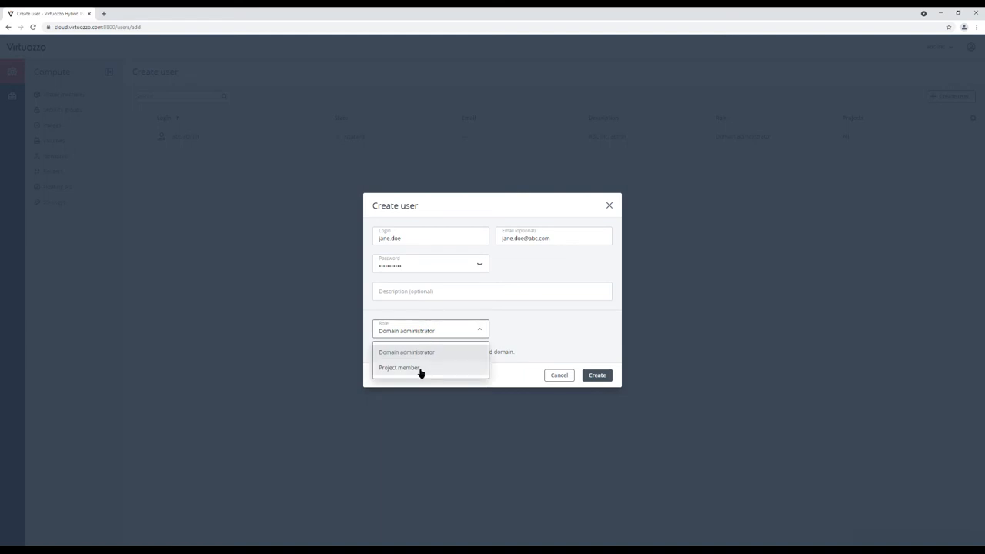
click(401, 366)
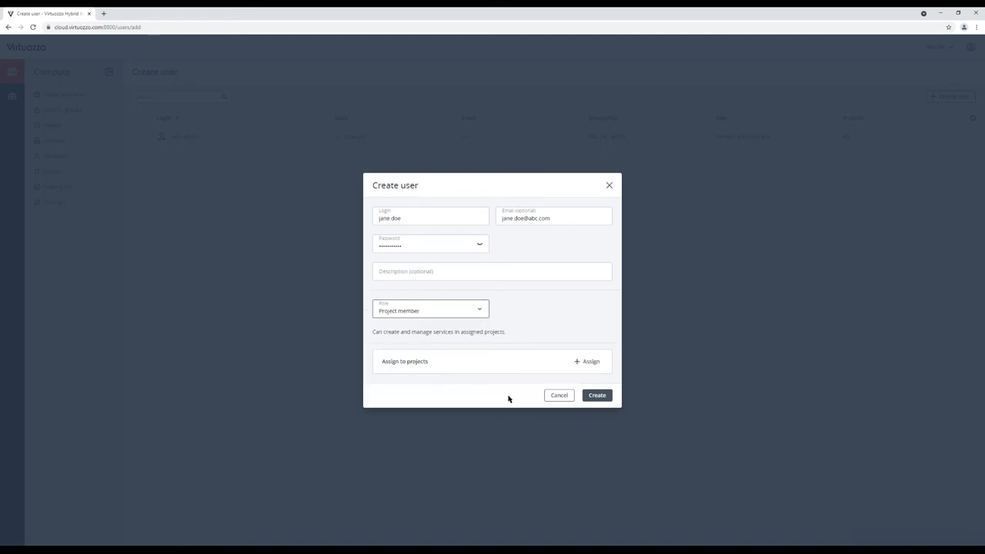
mouse_move(591, 361)
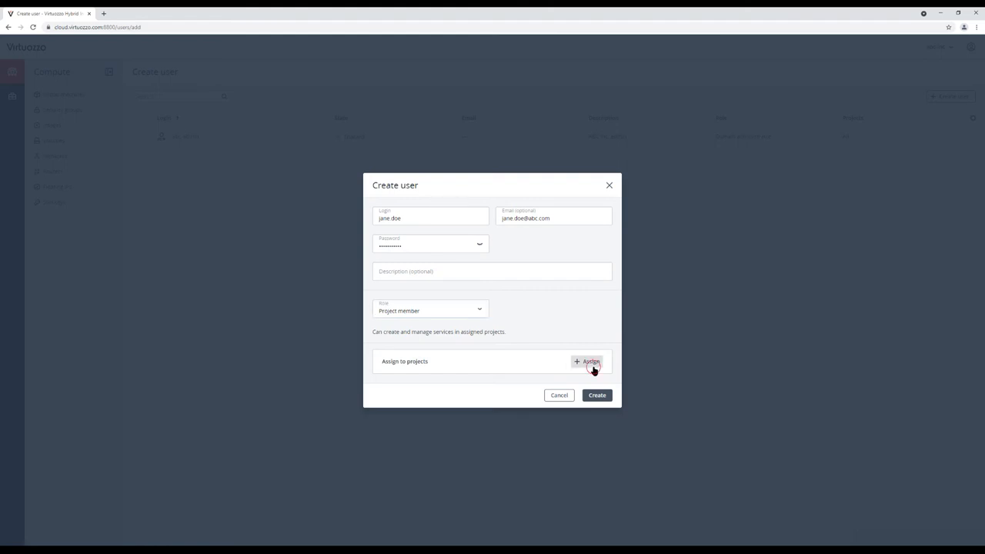
click(587, 360)
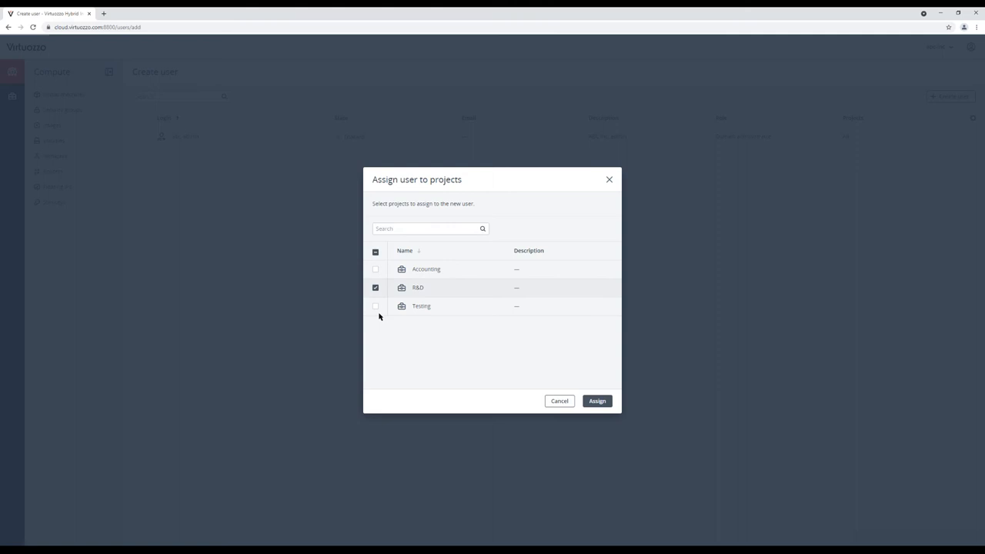
click(597, 401)
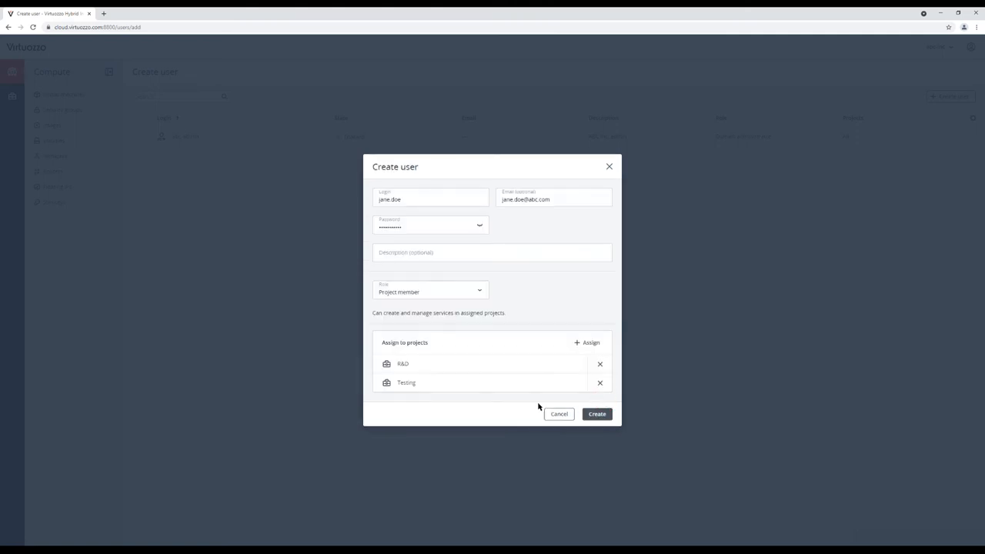
click(597, 414)
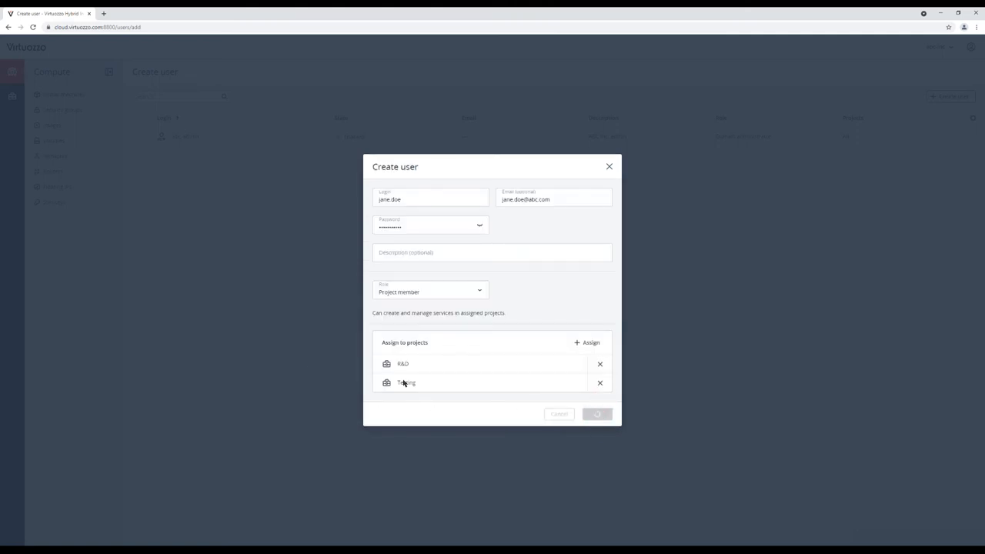
click(597, 414)
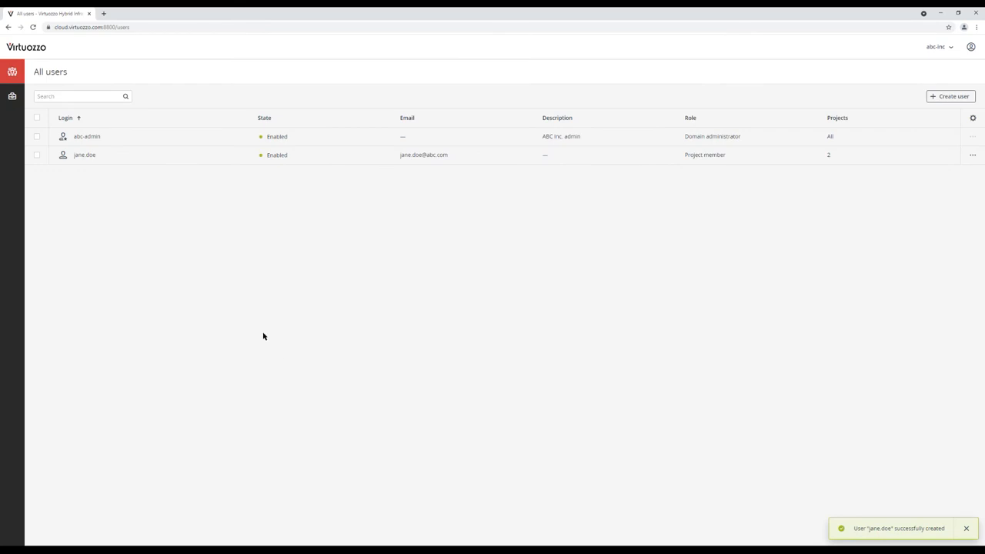
mouse_move(100, 242)
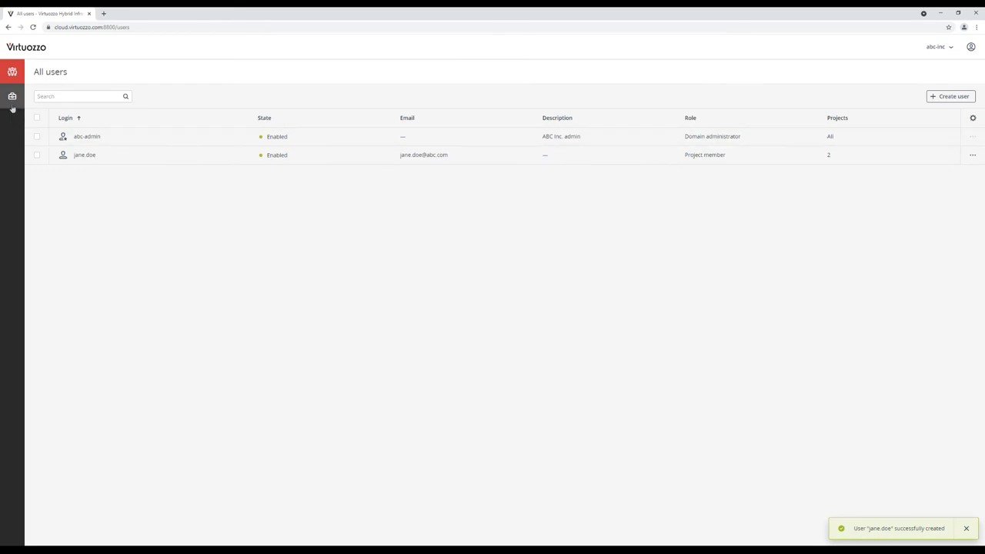
Show the All projects list with Accounting, R&D and Testing
click(12, 95)
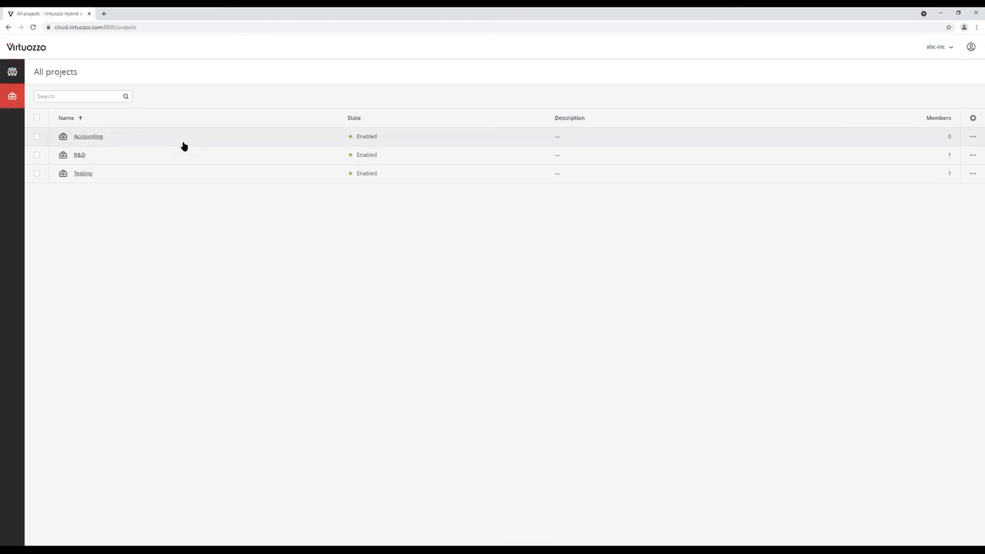
click(88, 136)
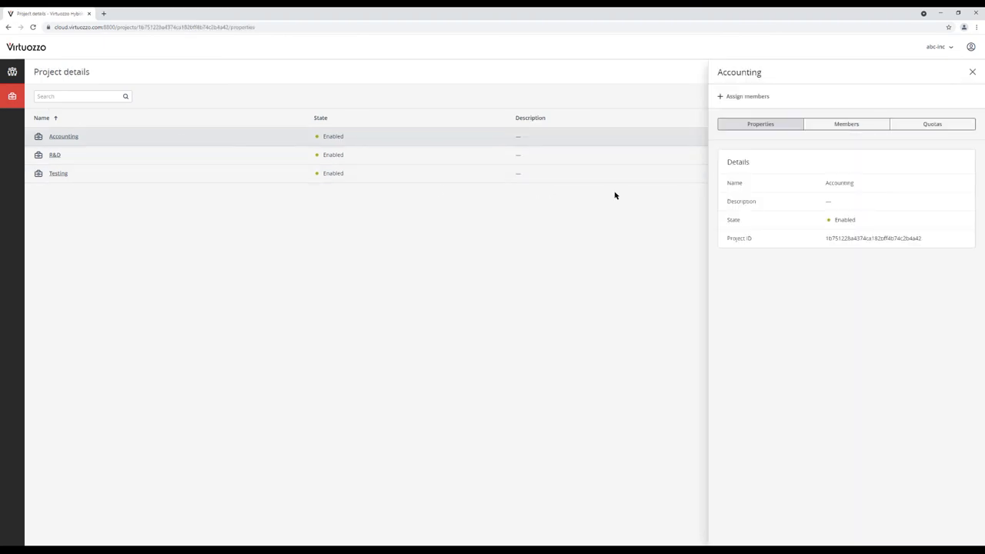
click(743, 96)
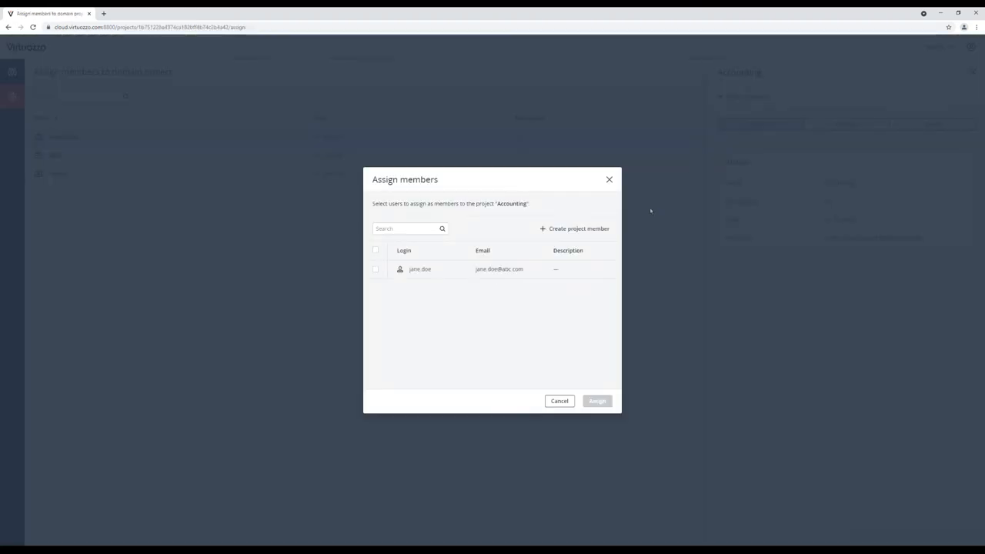
click(575, 228)
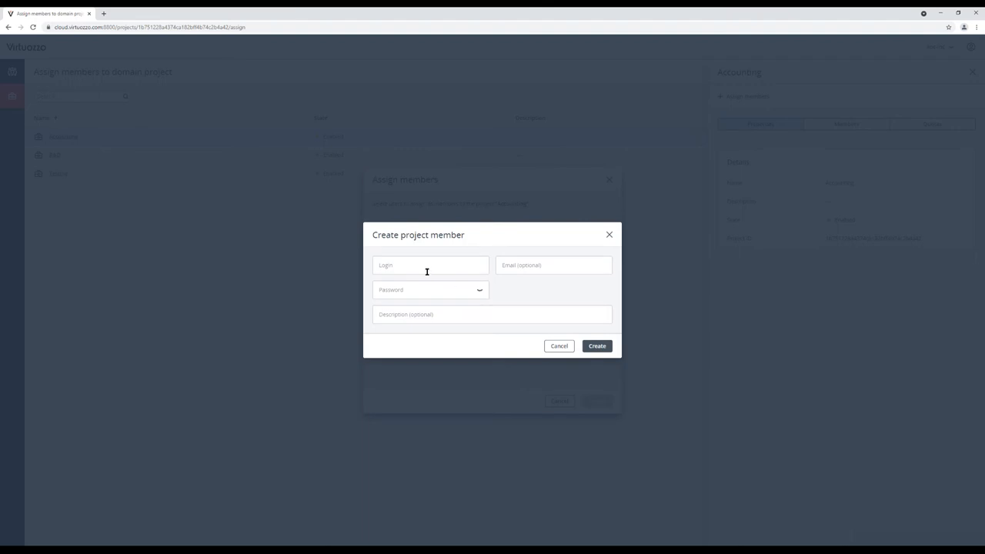
click(429, 264)
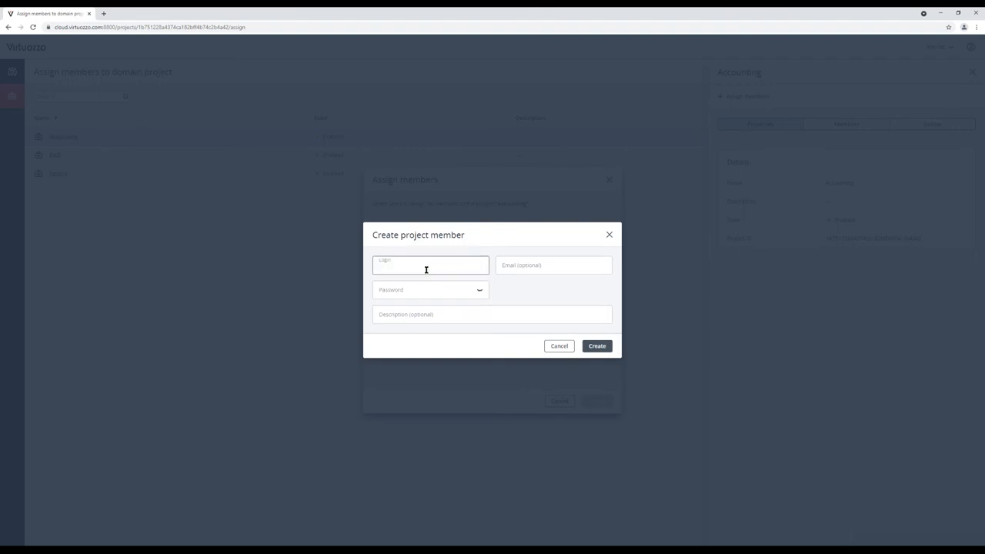
text(adam)
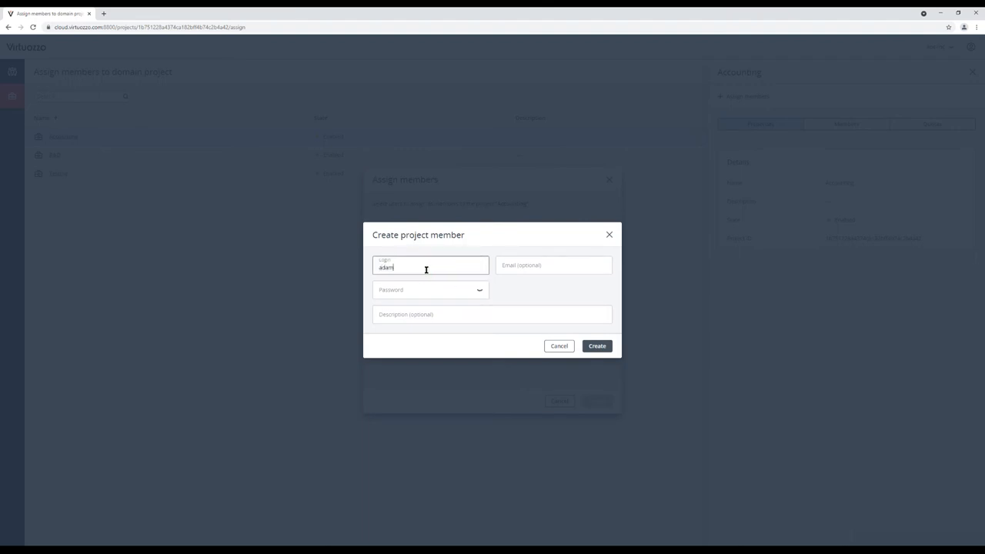
text(.smith)
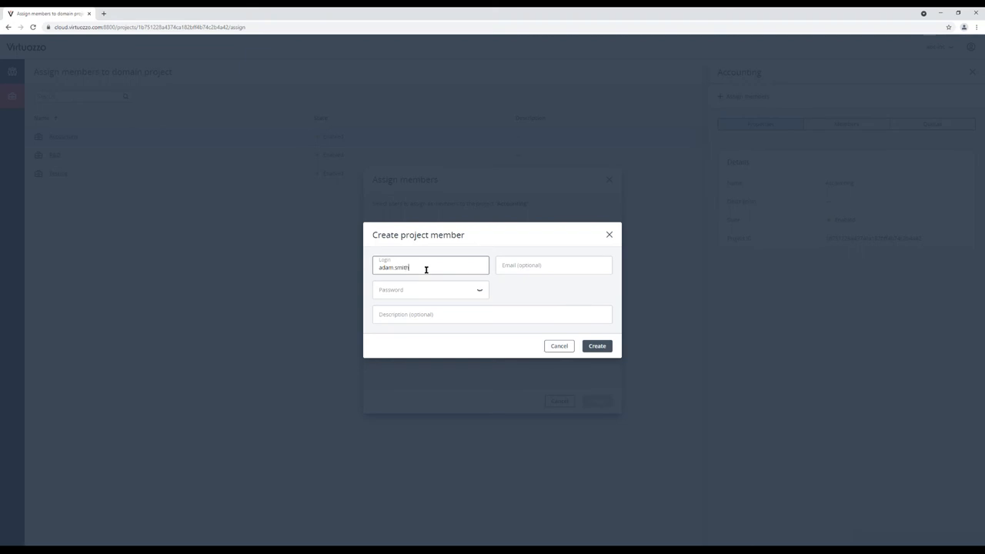
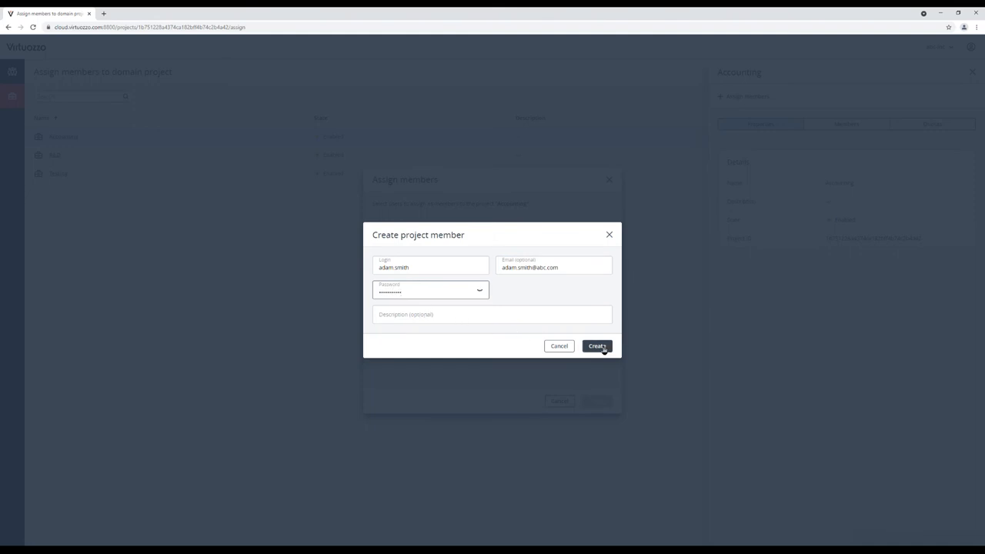
click(597, 344)
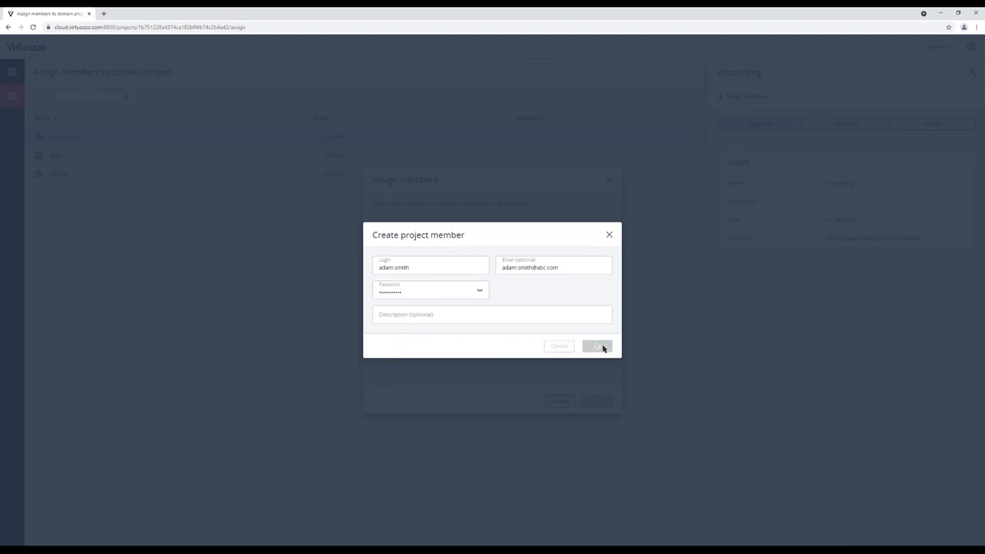
click(597, 344)
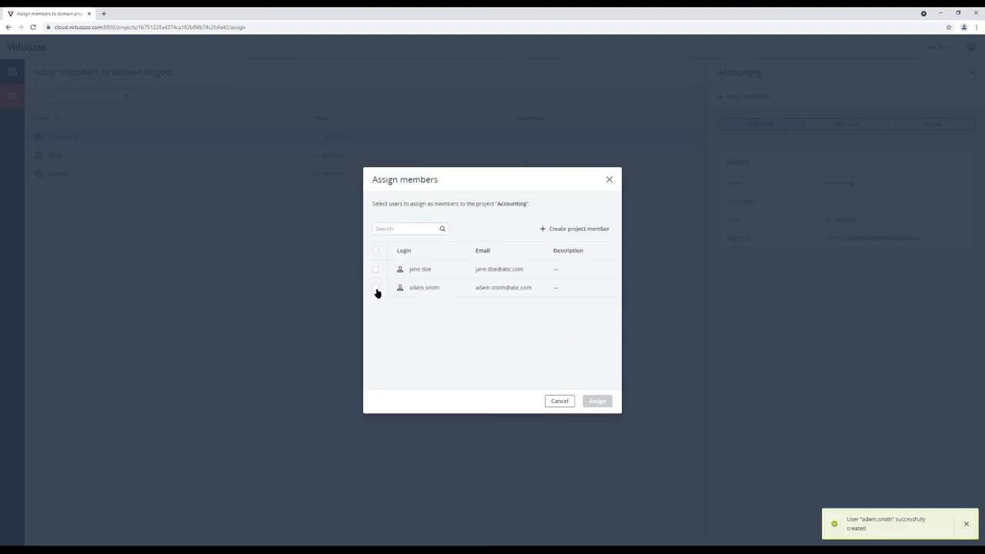
Assign the new adam.smith member to the Accounting project
click(376, 288)
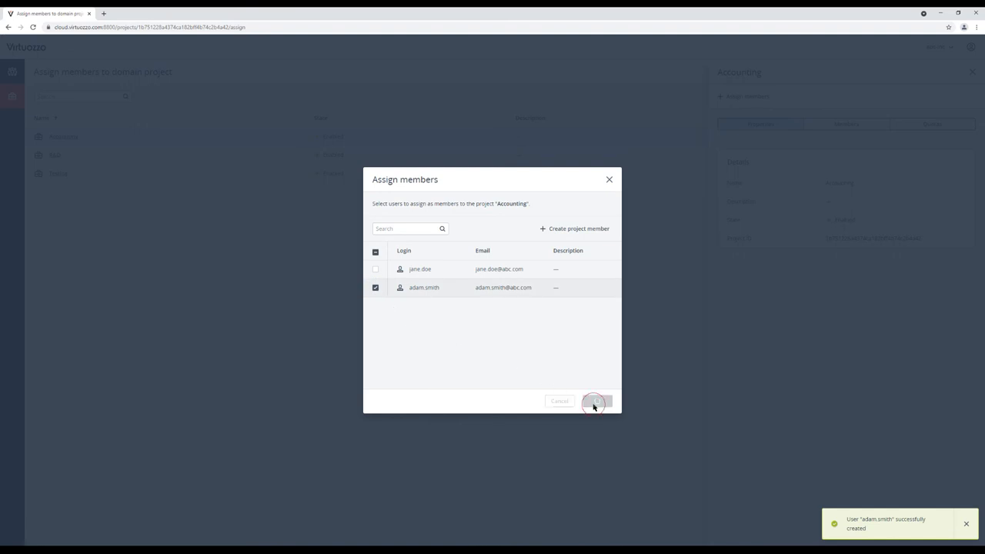
click(594, 400)
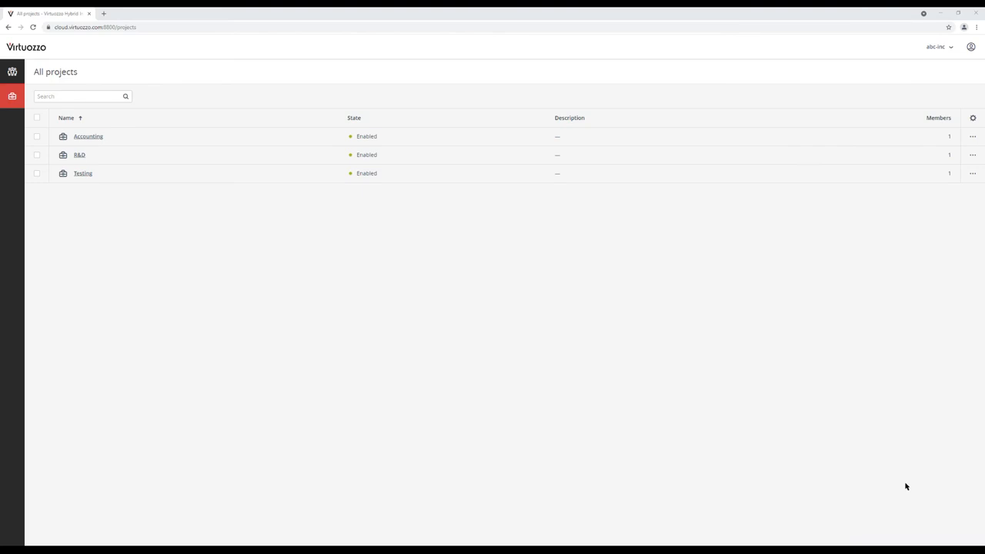
mouse_move(861, 177)
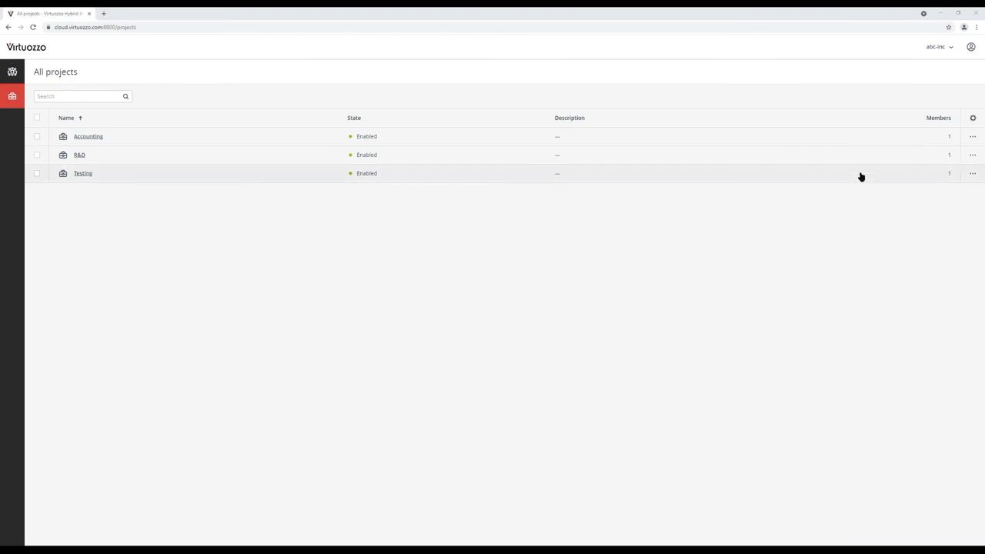
mouse_move(842, 174)
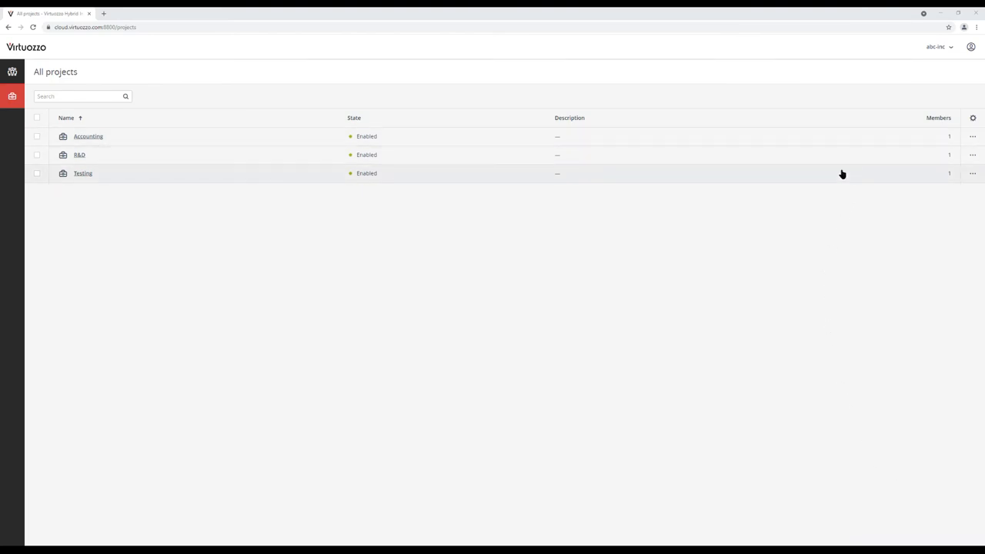
click(80, 154)
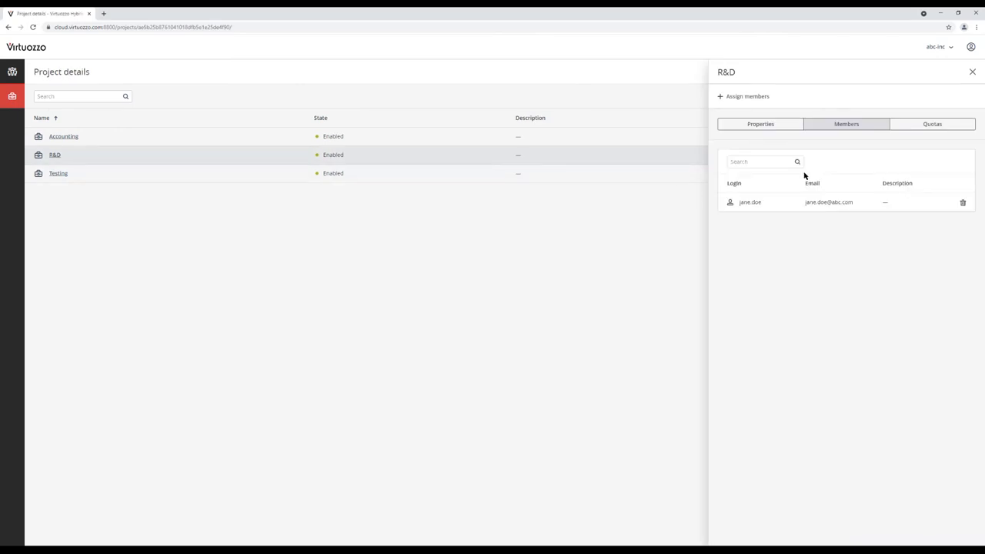
mouse_move(580, 194)
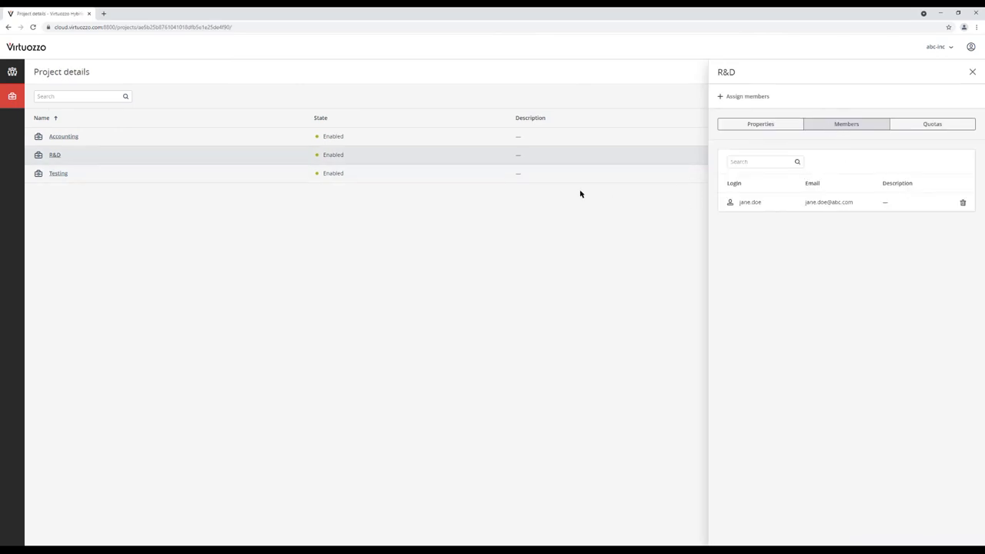
click(58, 173)
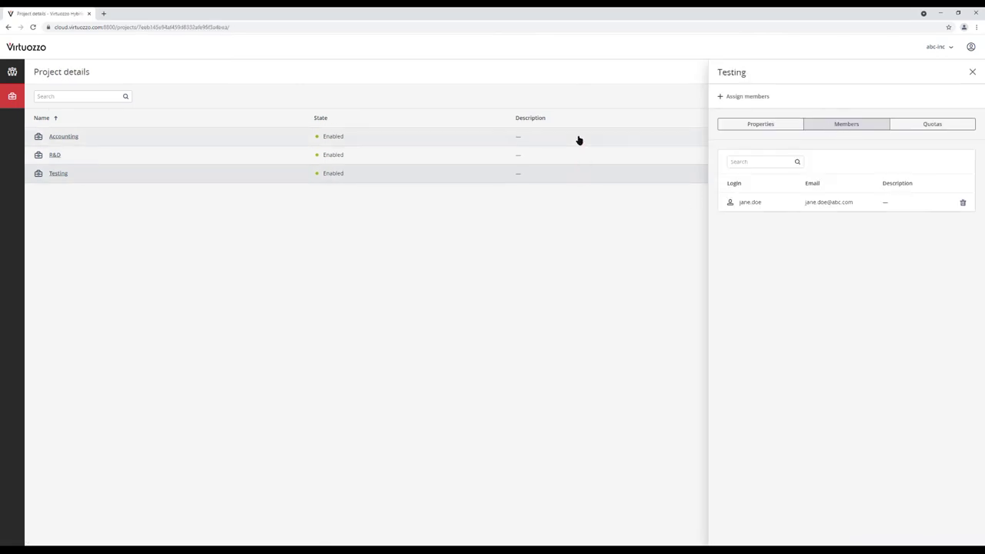
click(65, 136)
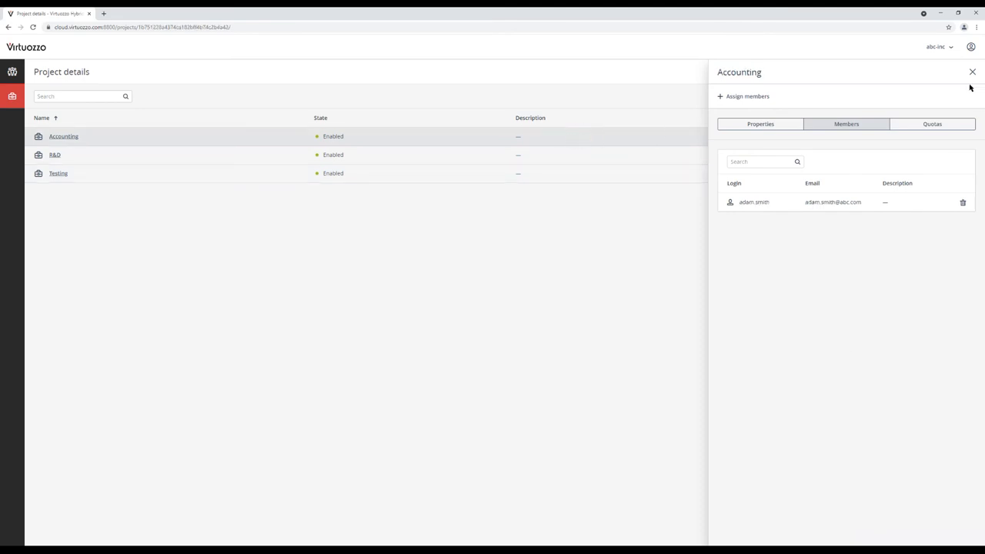
click(938, 46)
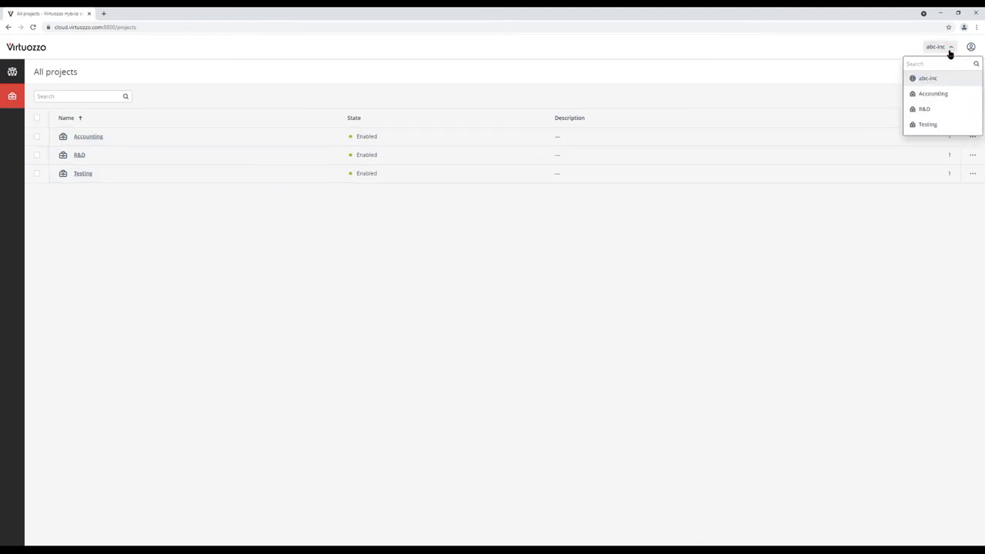
Make Accounting the active project and show the account options menu
click(933, 94)
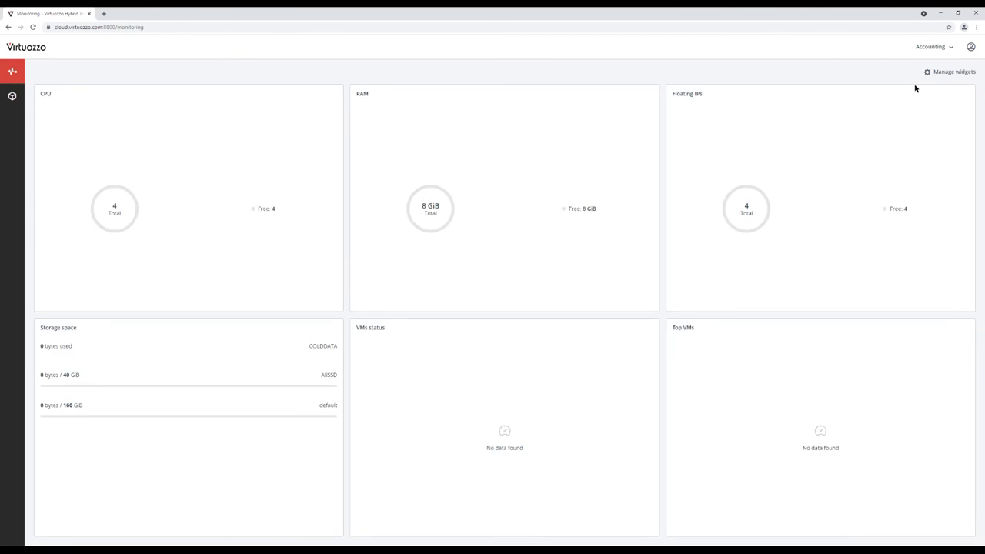
click(969, 47)
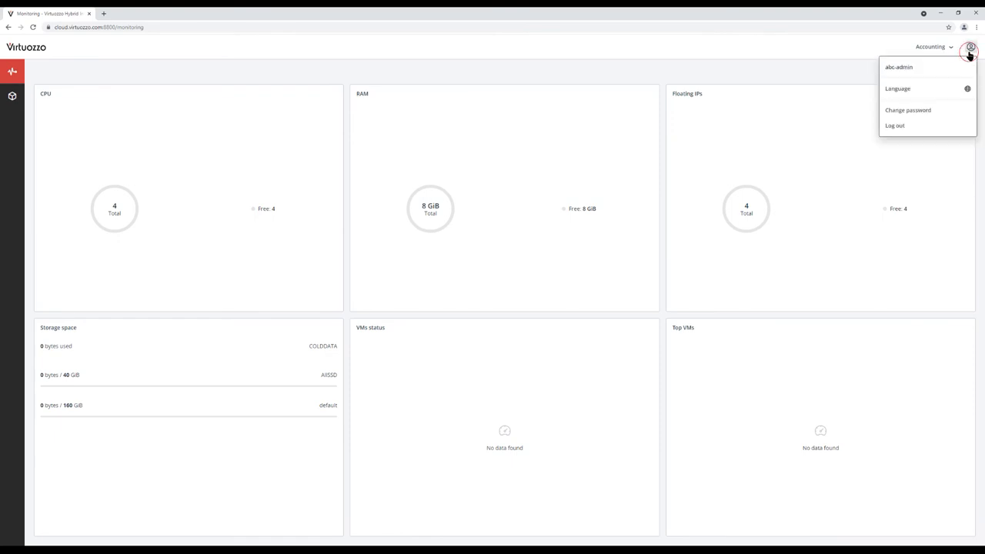
mouse_move(896, 126)
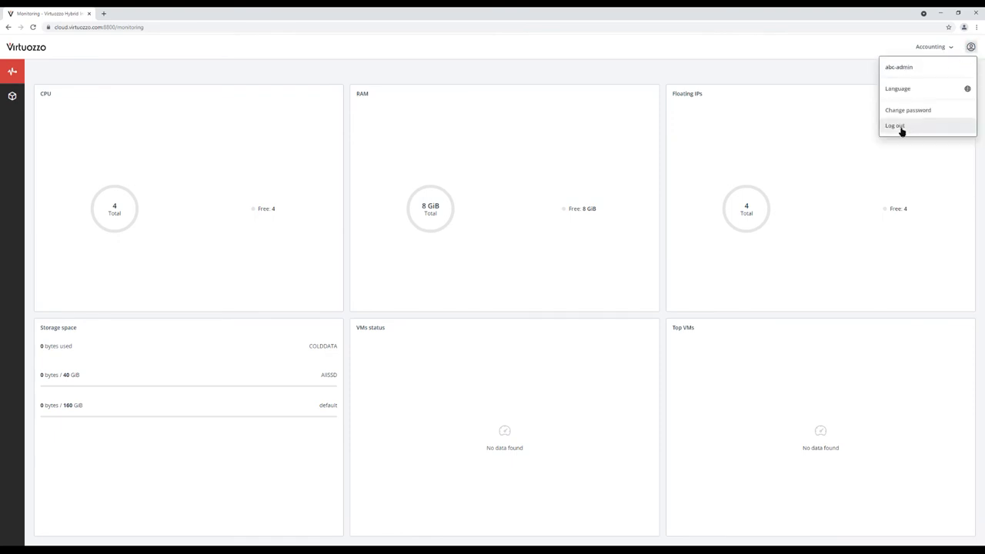
mouse_move(972, 46)
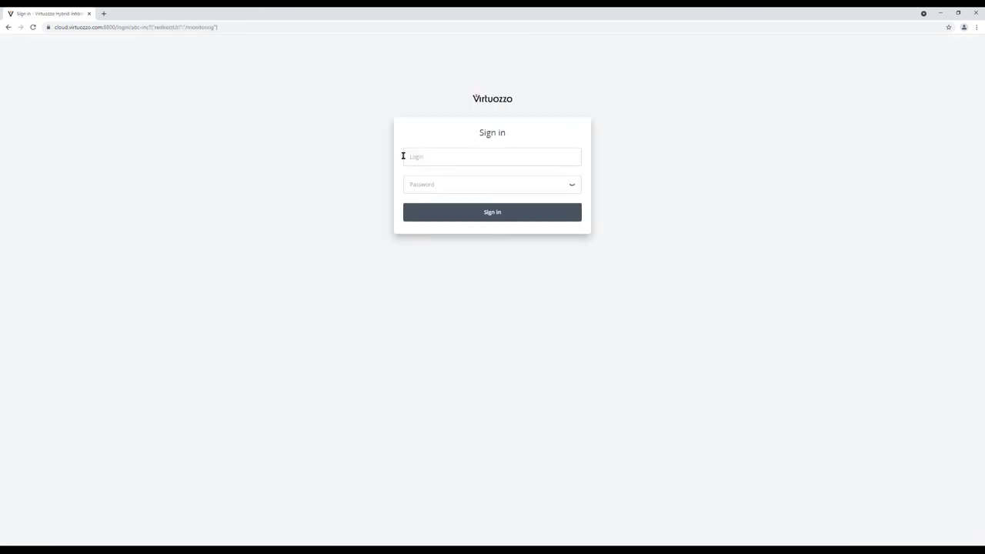
Sign in as jane.doe with her password, landing on her monitoring dashboard
click(492, 213)
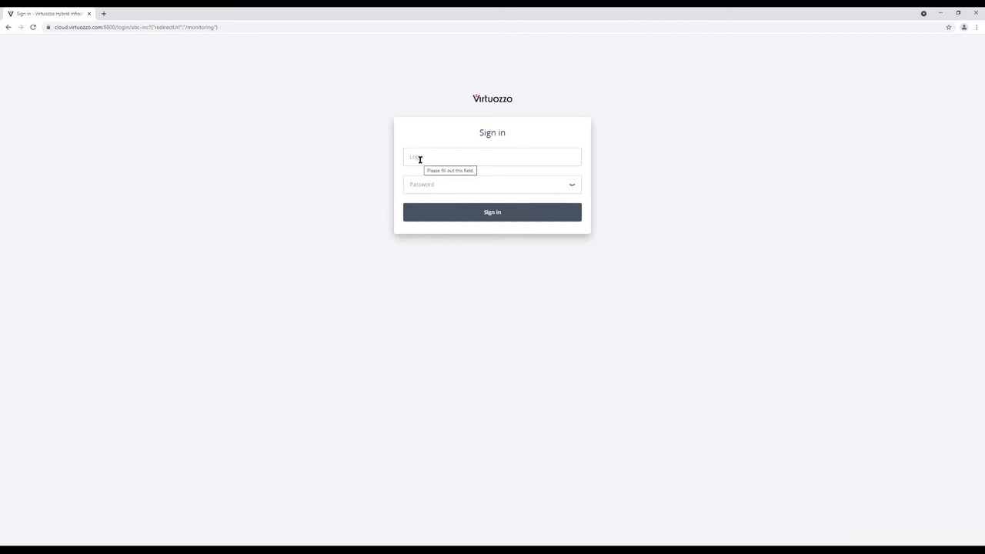
mouse_move(172, 68)
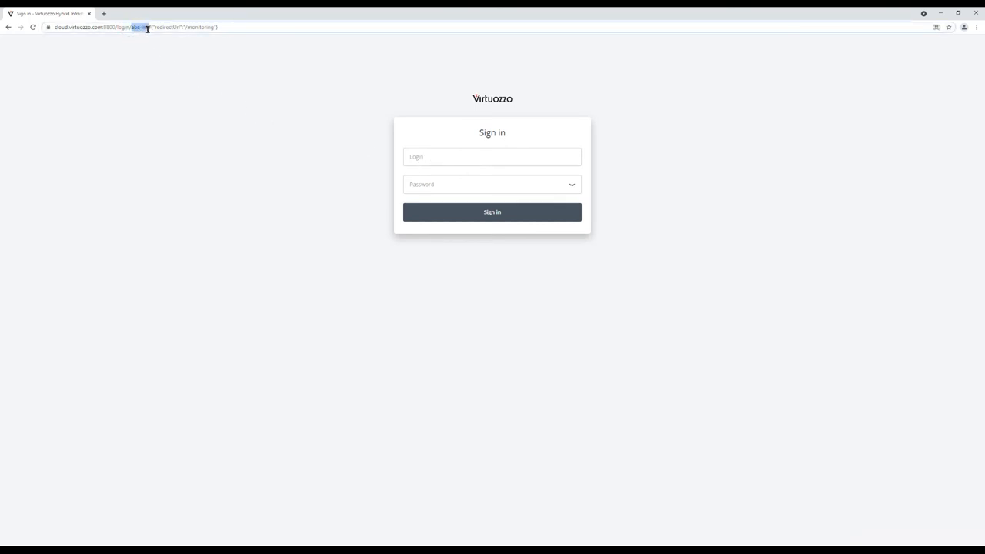
click(492, 157)
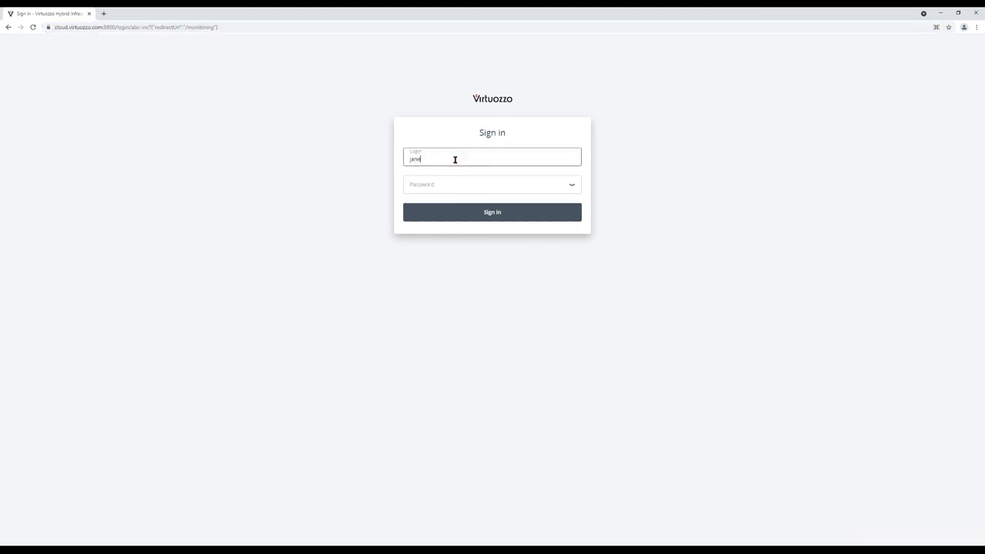
text(.doe)
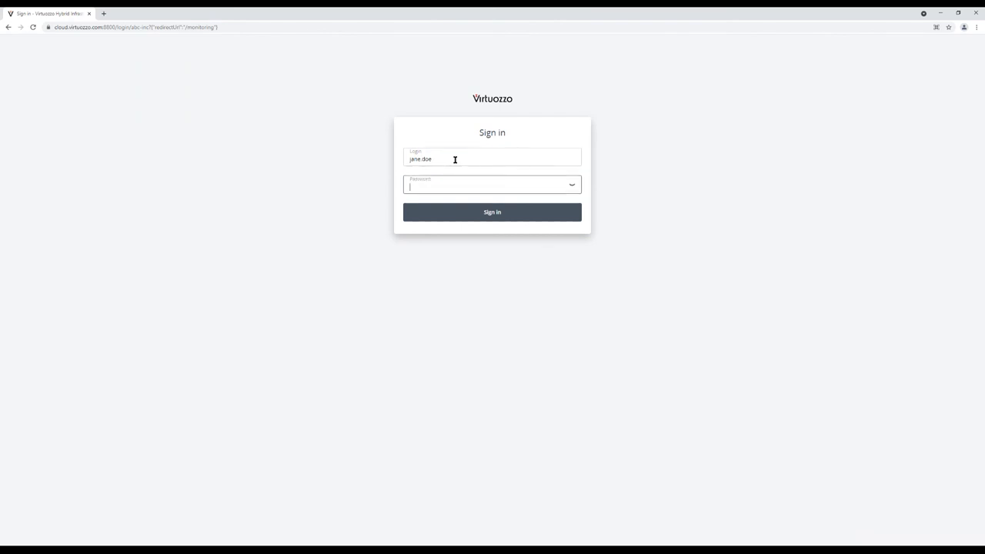
text(password)
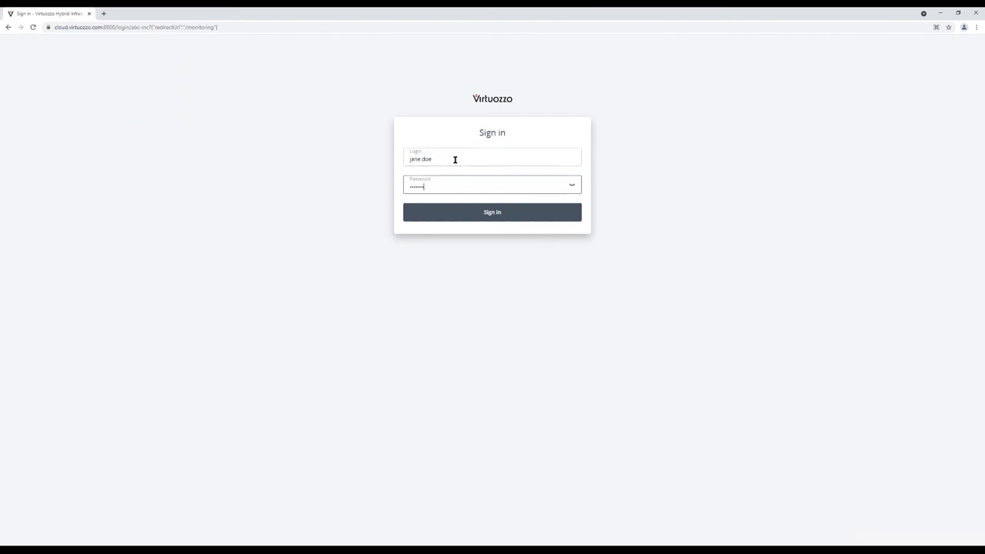
click(492, 212)
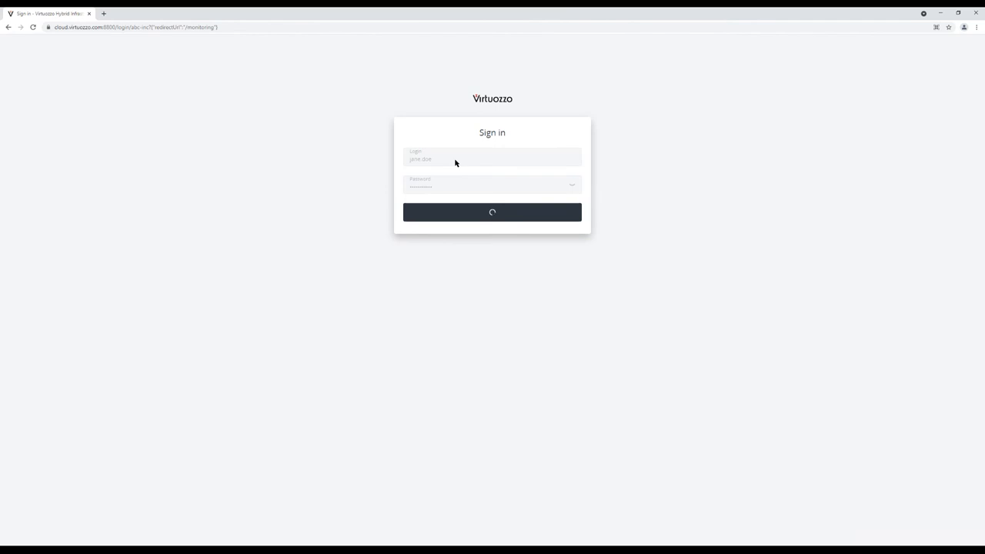
click(493, 212)
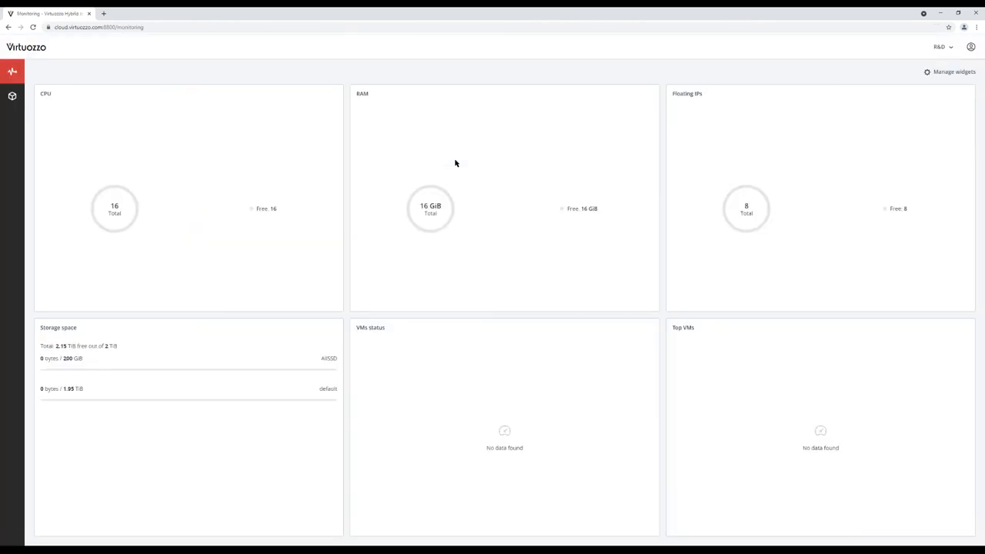
mouse_move(939, 58)
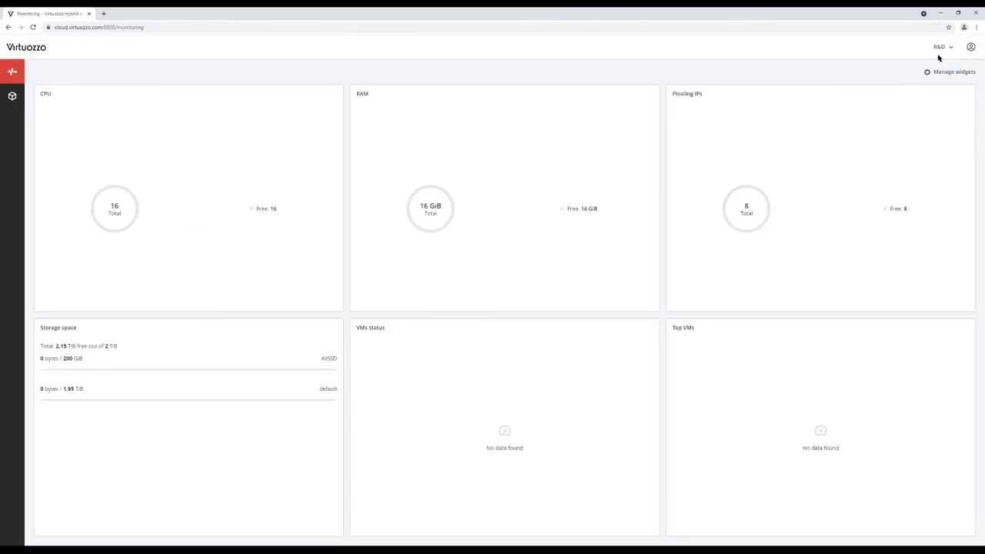
mouse_move(942, 47)
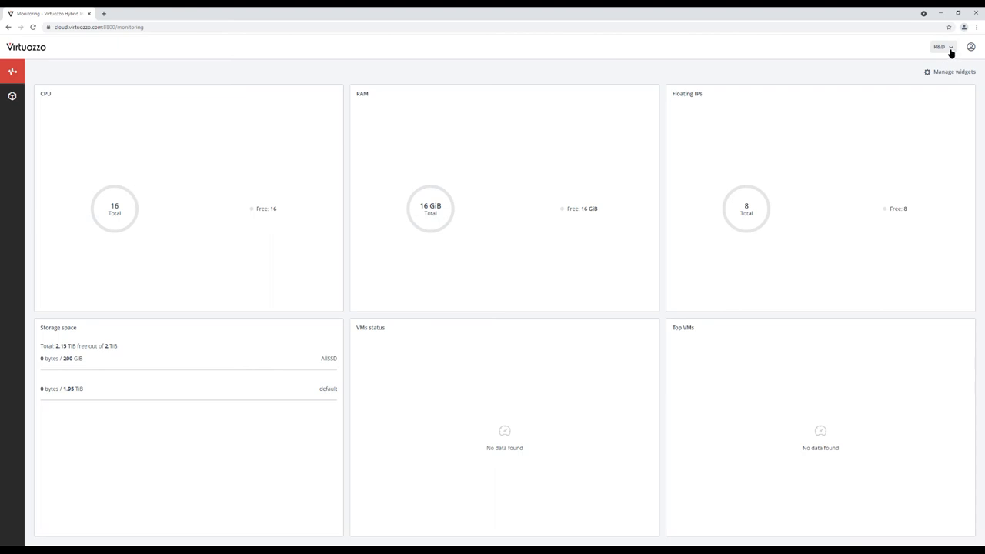
Keep the R&D project selected and view its empty Virtual machines list
click(942, 46)
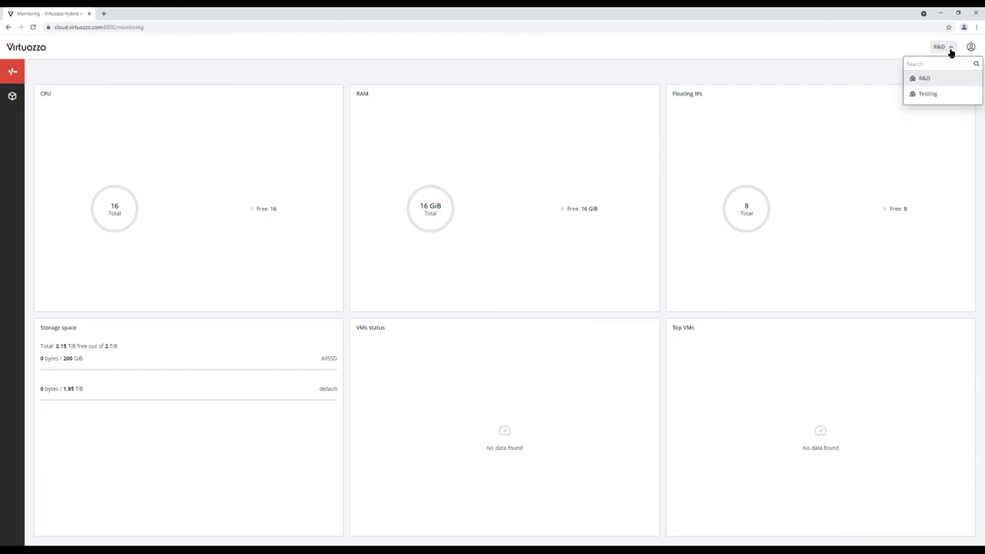
mouse_move(947, 82)
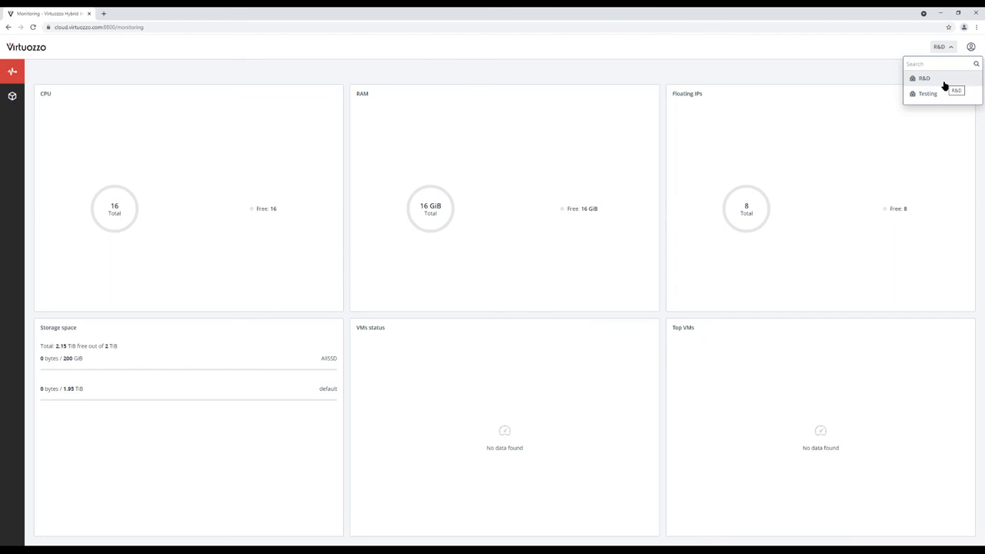
mouse_move(924, 77)
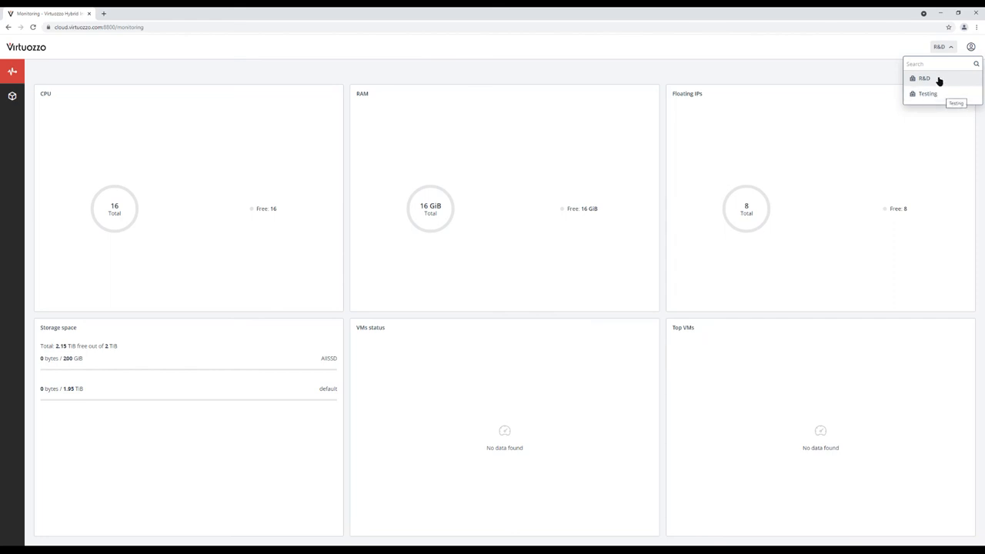
click(311, 72)
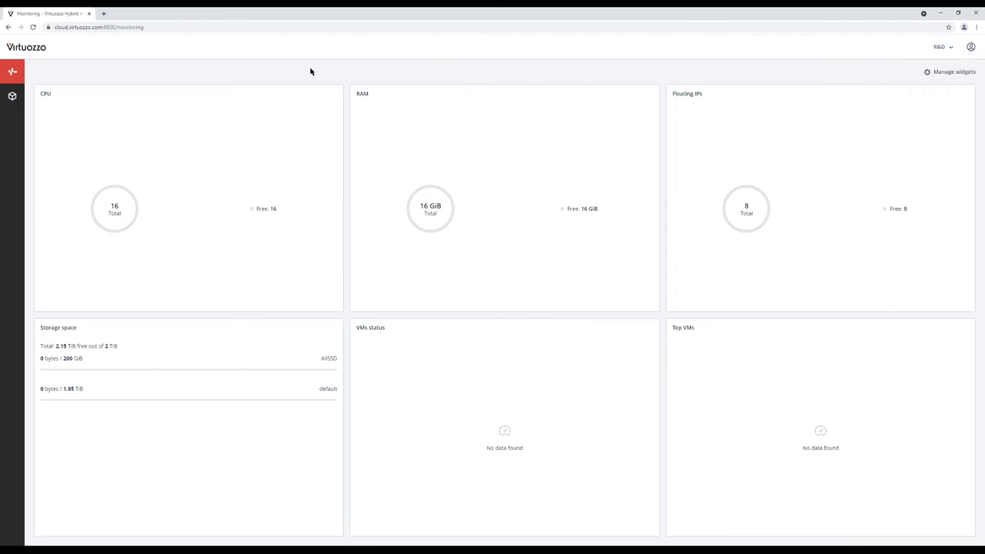
click(12, 96)
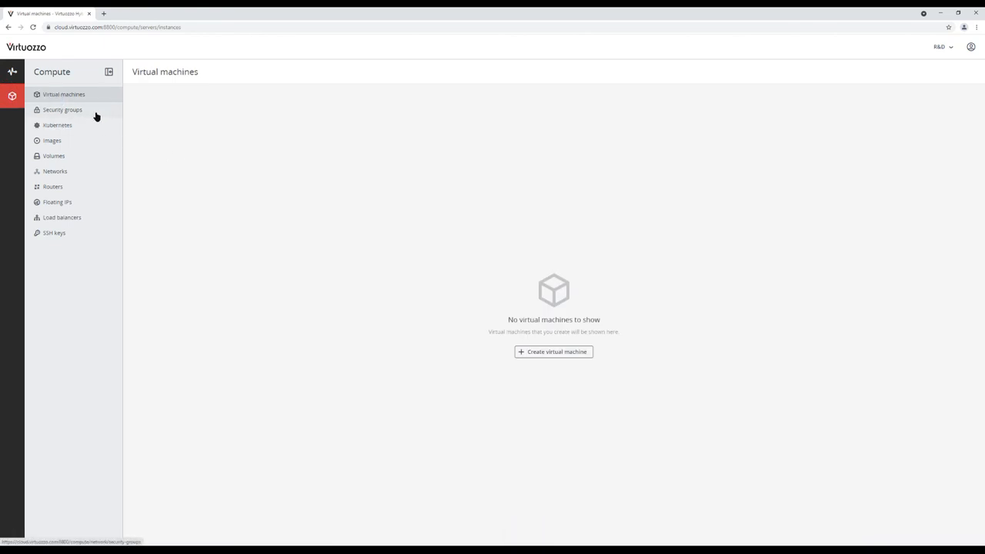
mouse_move(748, 89)
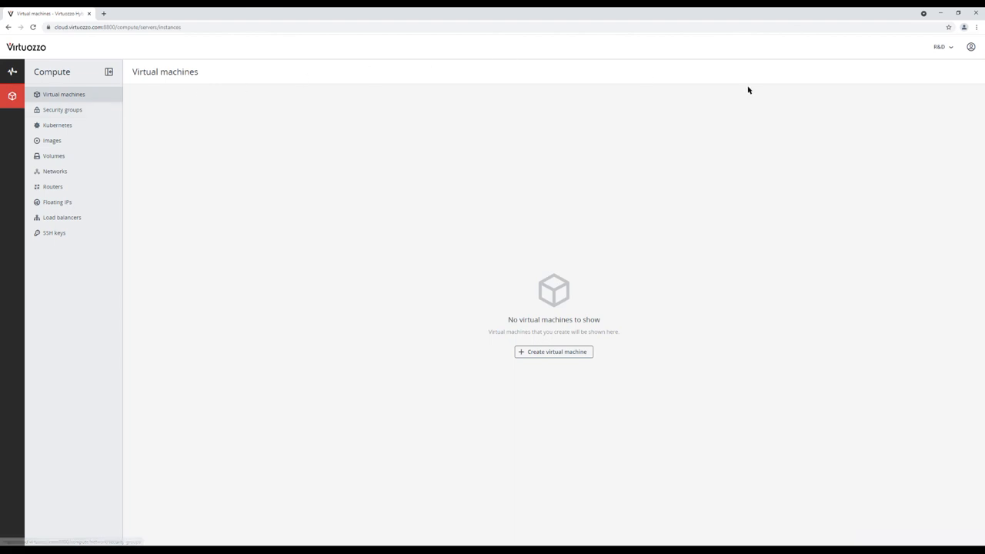
click(969, 46)
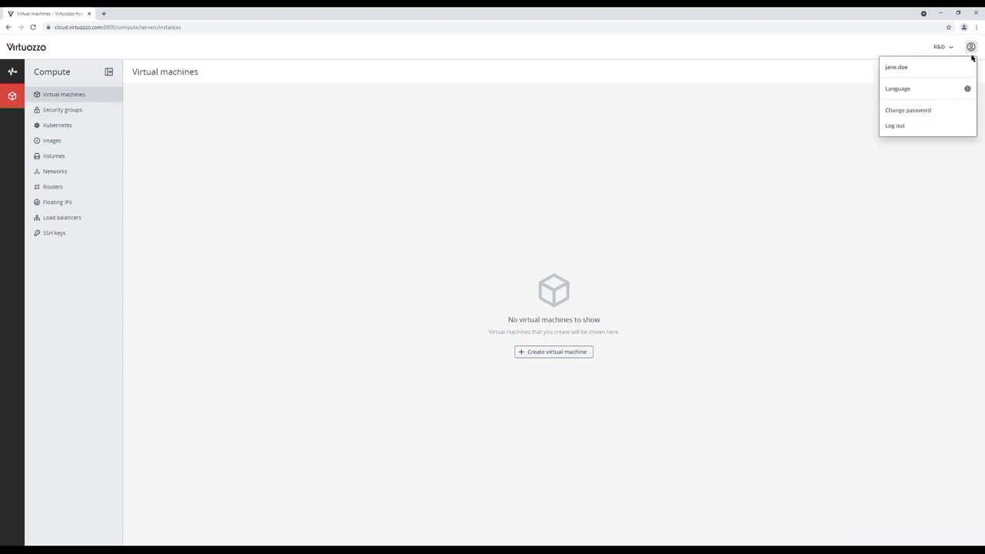
Log out of jane.doe and sign back in as abc-admin
click(895, 126)
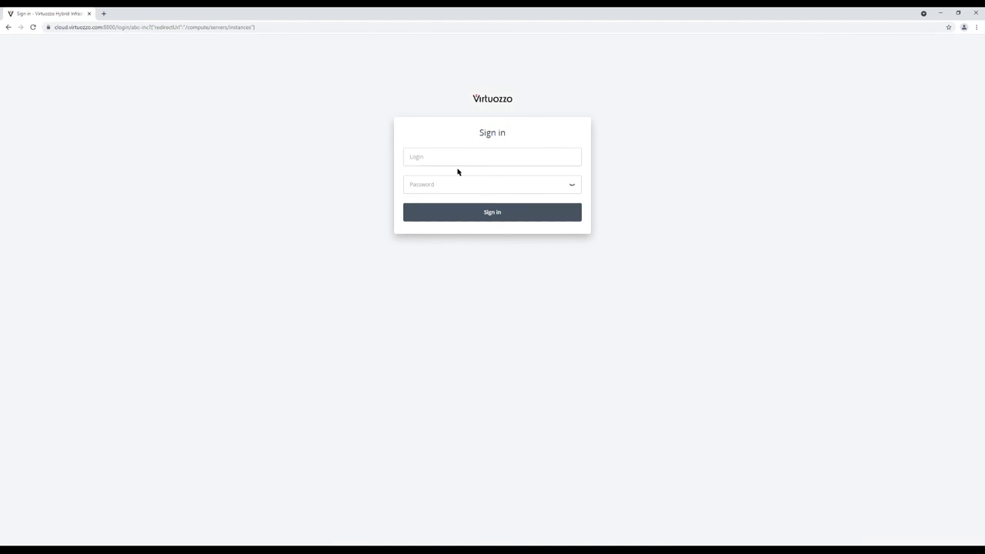
click(493, 156)
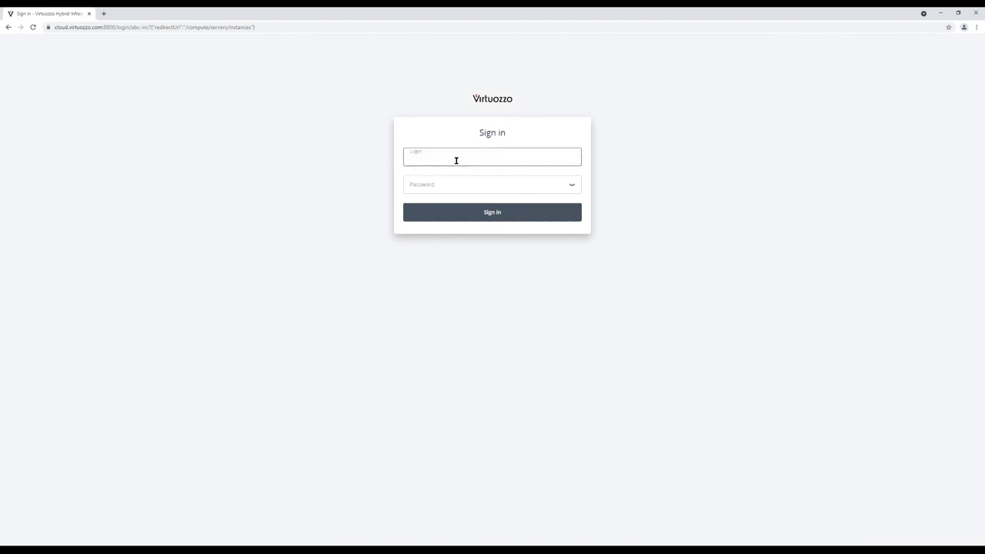
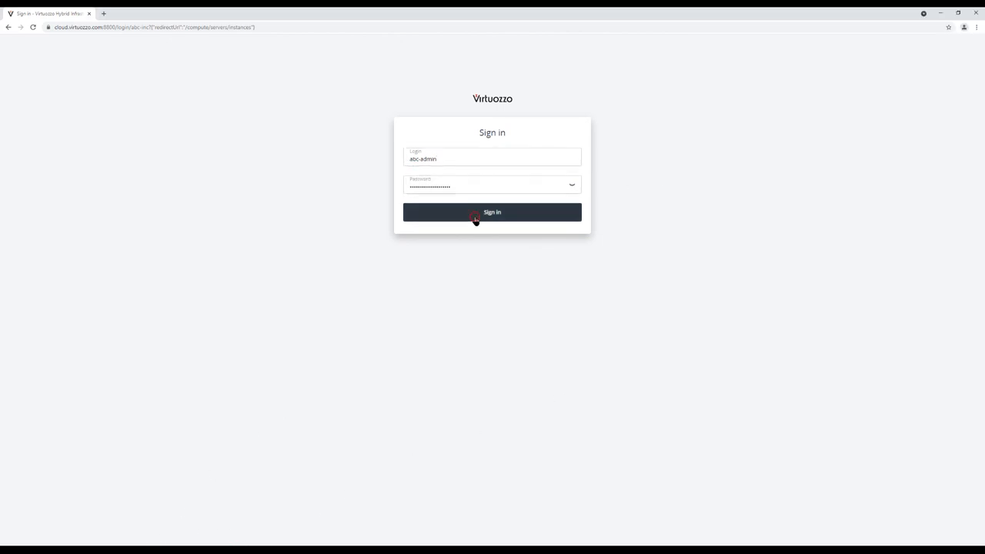
click(493, 213)
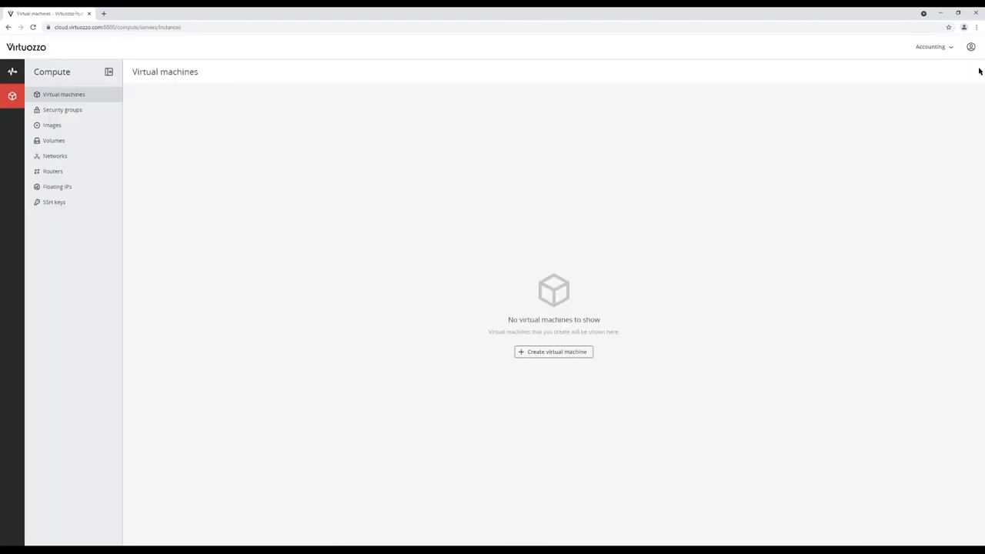
click(932, 40)
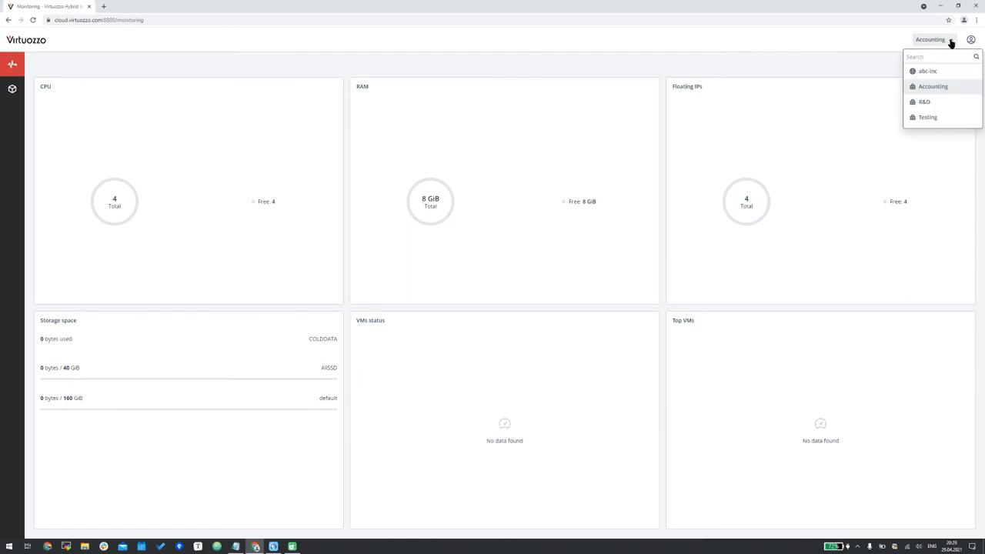
In the domain's All users list, disable adam.smith's account
click(926, 70)
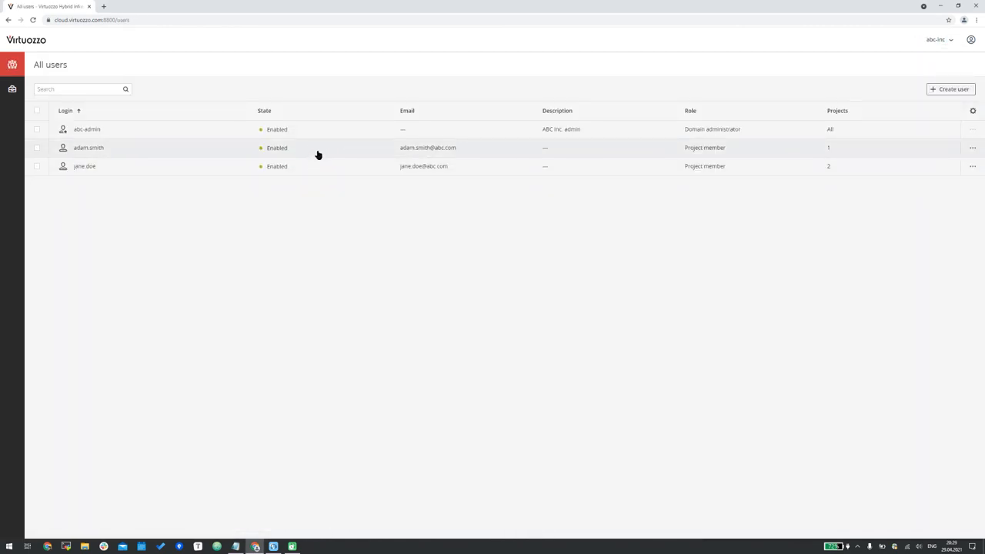
mouse_move(173, 139)
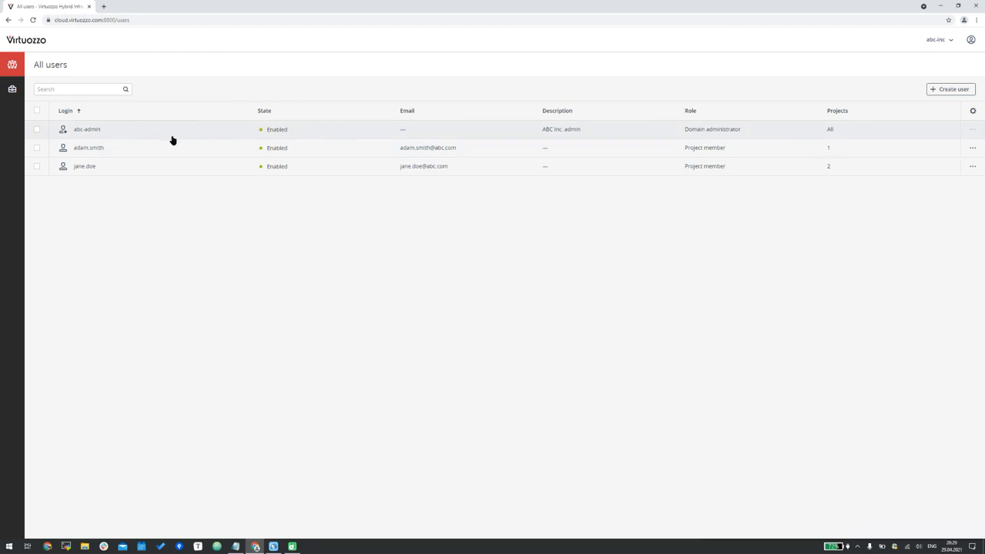
mouse_move(300, 154)
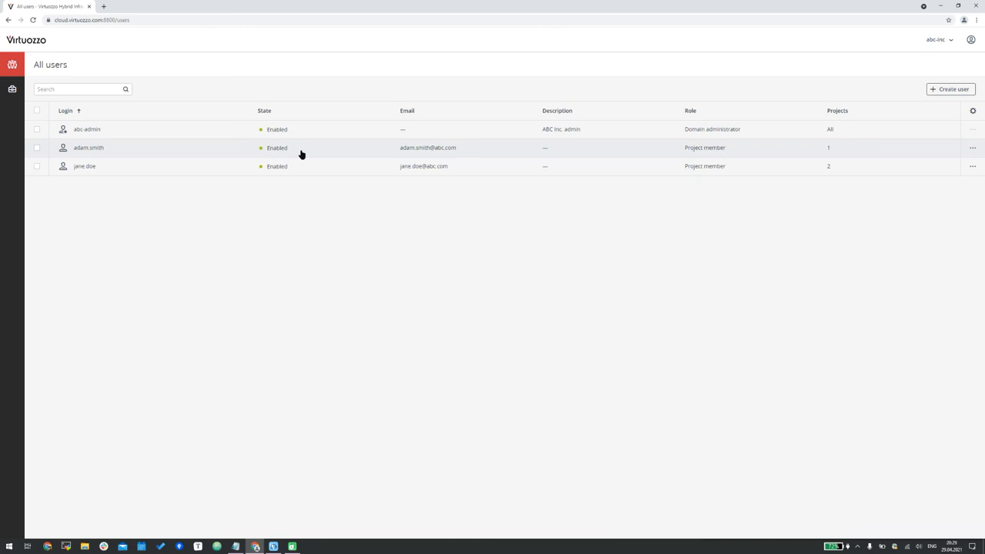
click(90, 148)
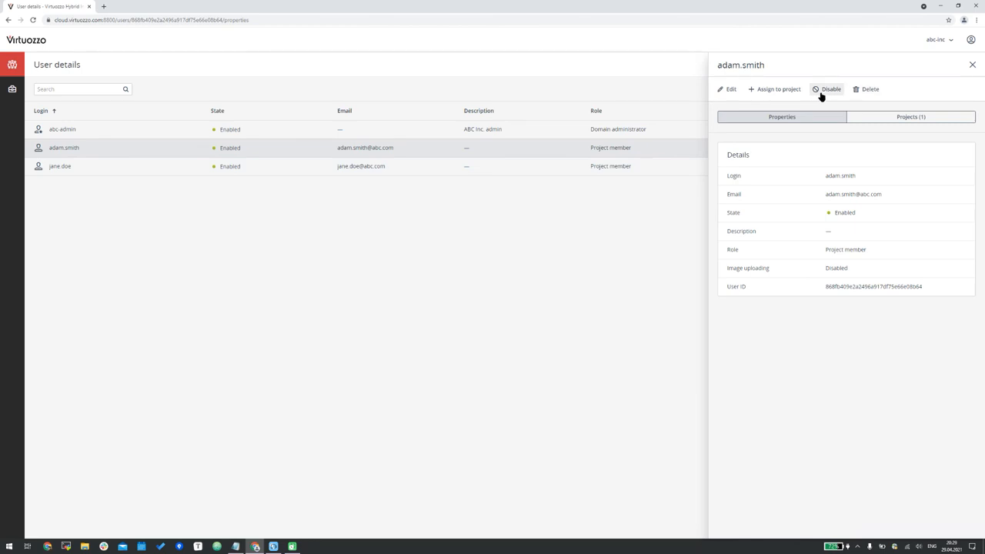
click(825, 87)
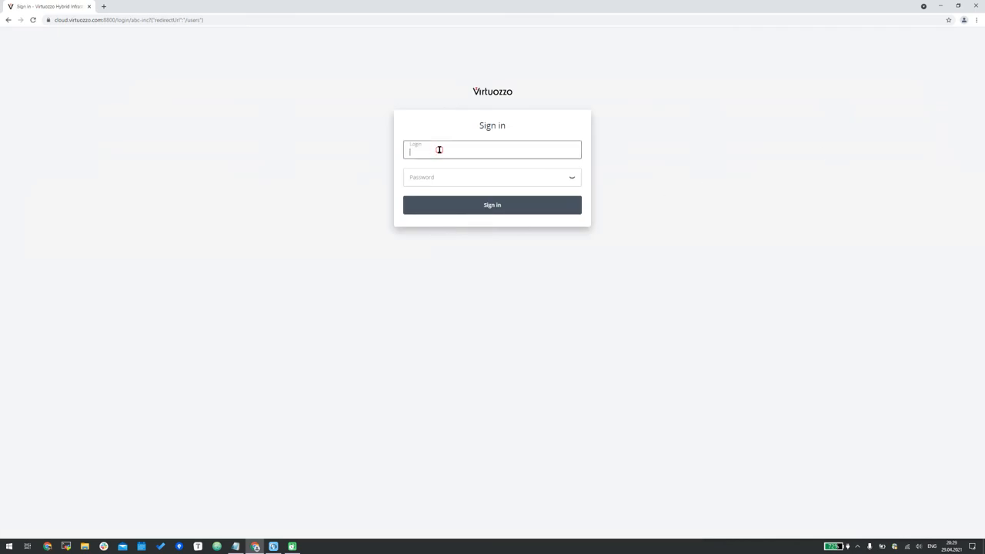
Attempt to sign in as adam.smith and get the disabled-login rejection
text(ad)
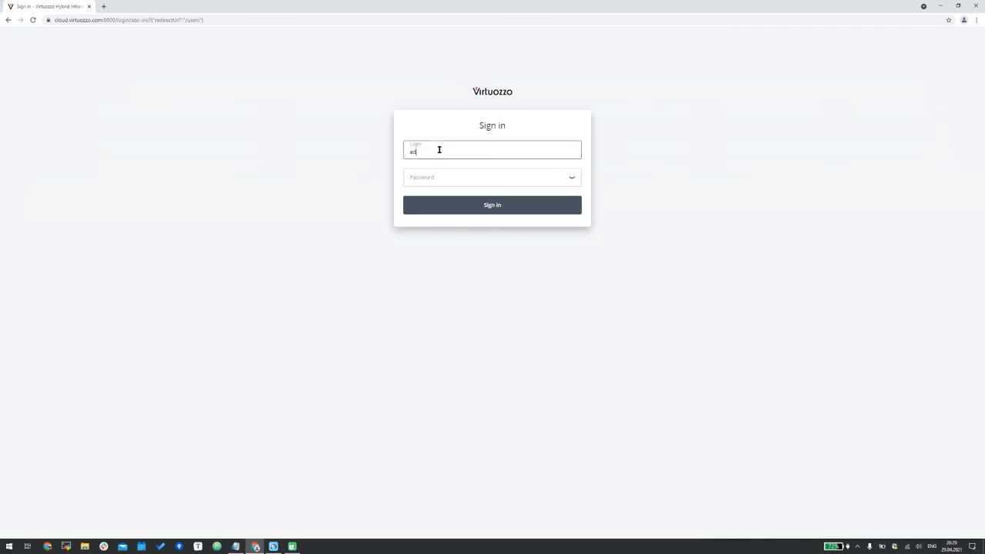
text(adam.smith)
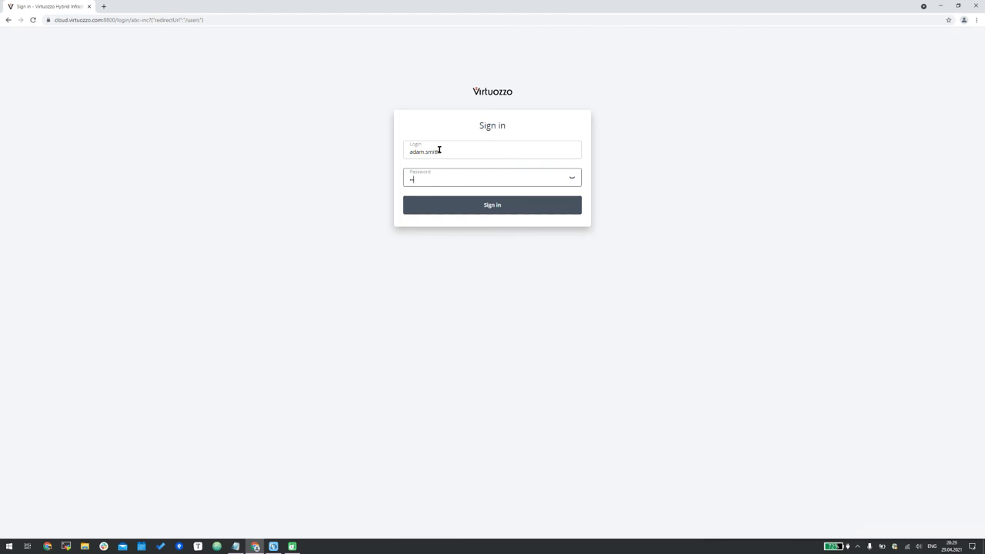
text(password)
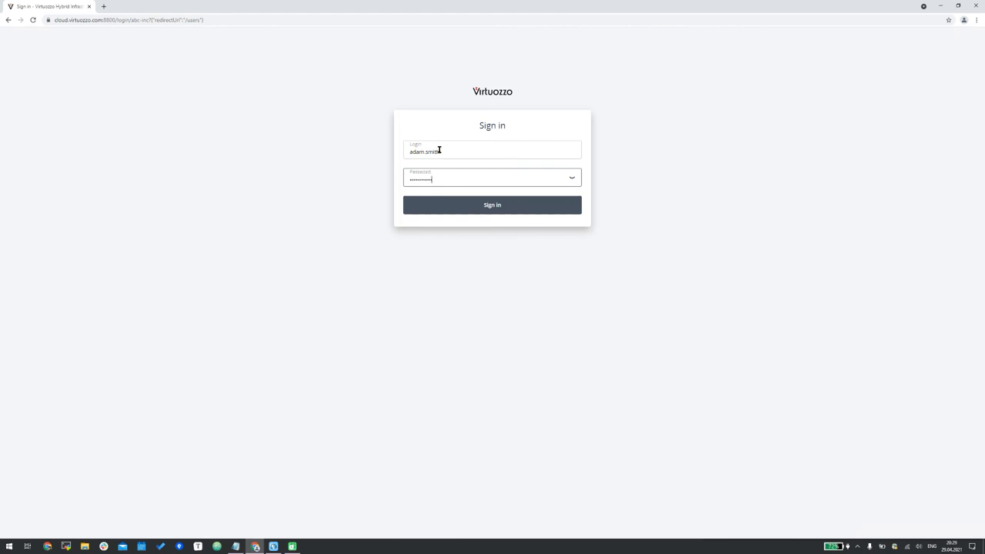
click(493, 204)
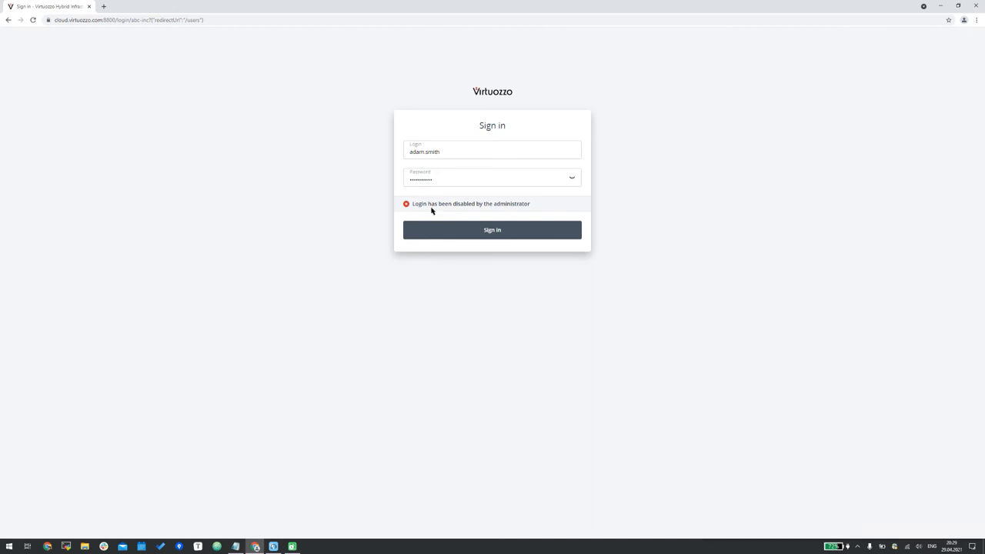
mouse_move(529, 213)
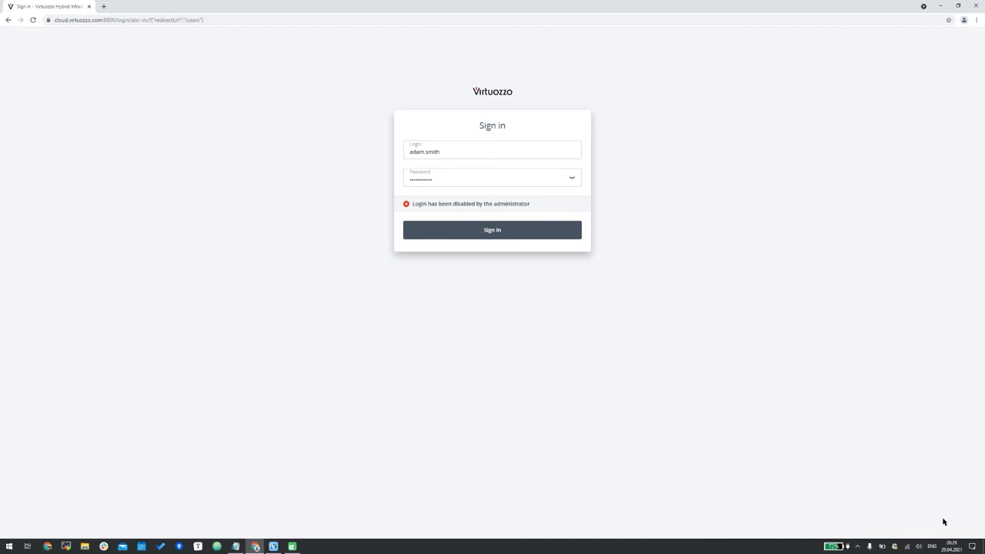
mouse_move(602, 239)
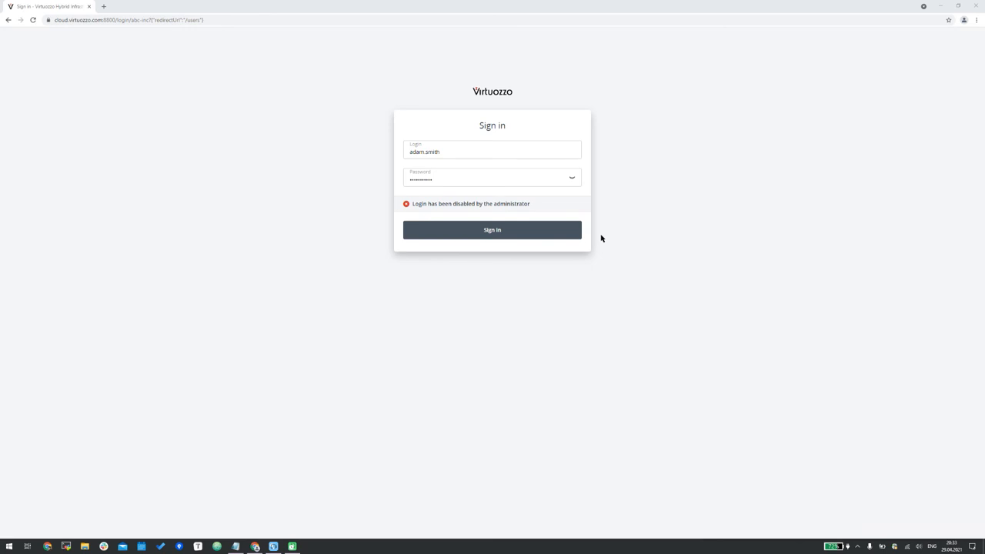
mouse_move(631, 256)
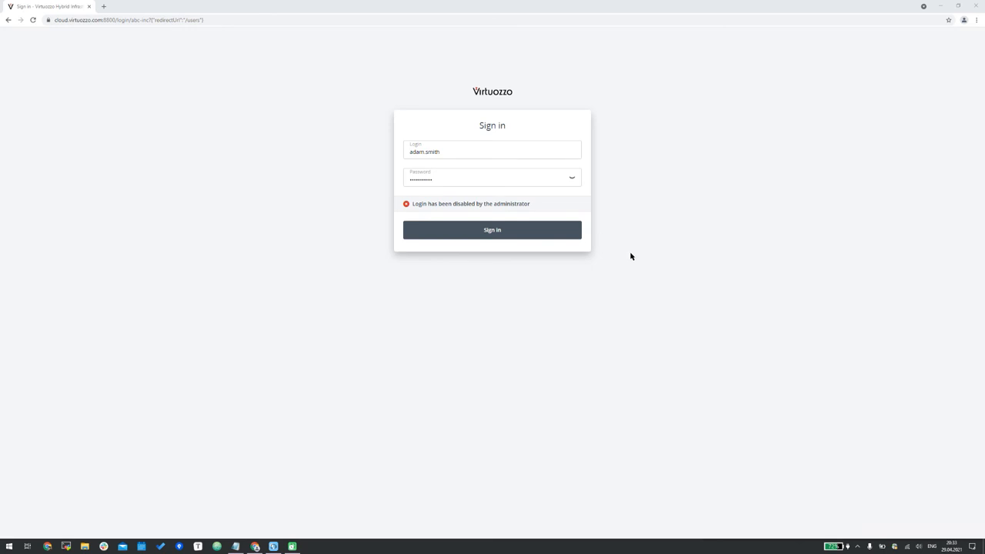